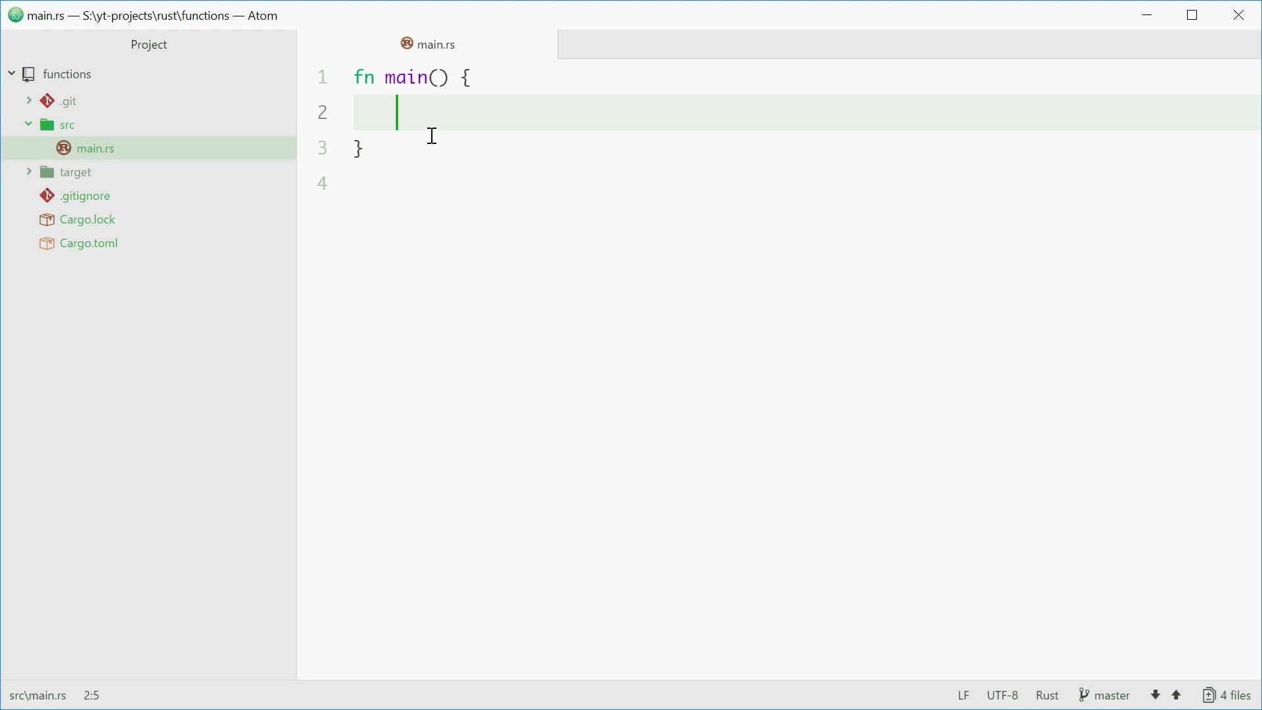
Add the call print_numbers_to(10); inside main
text(print_n)
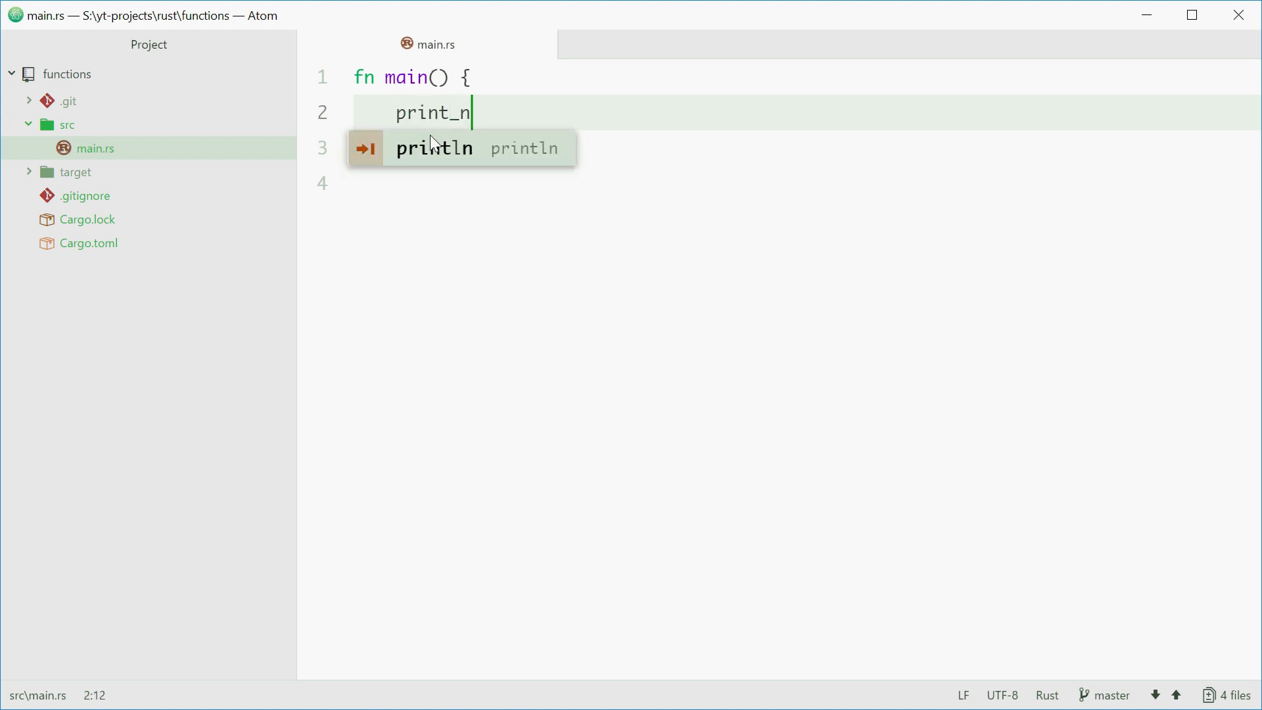
text(umbers_to()
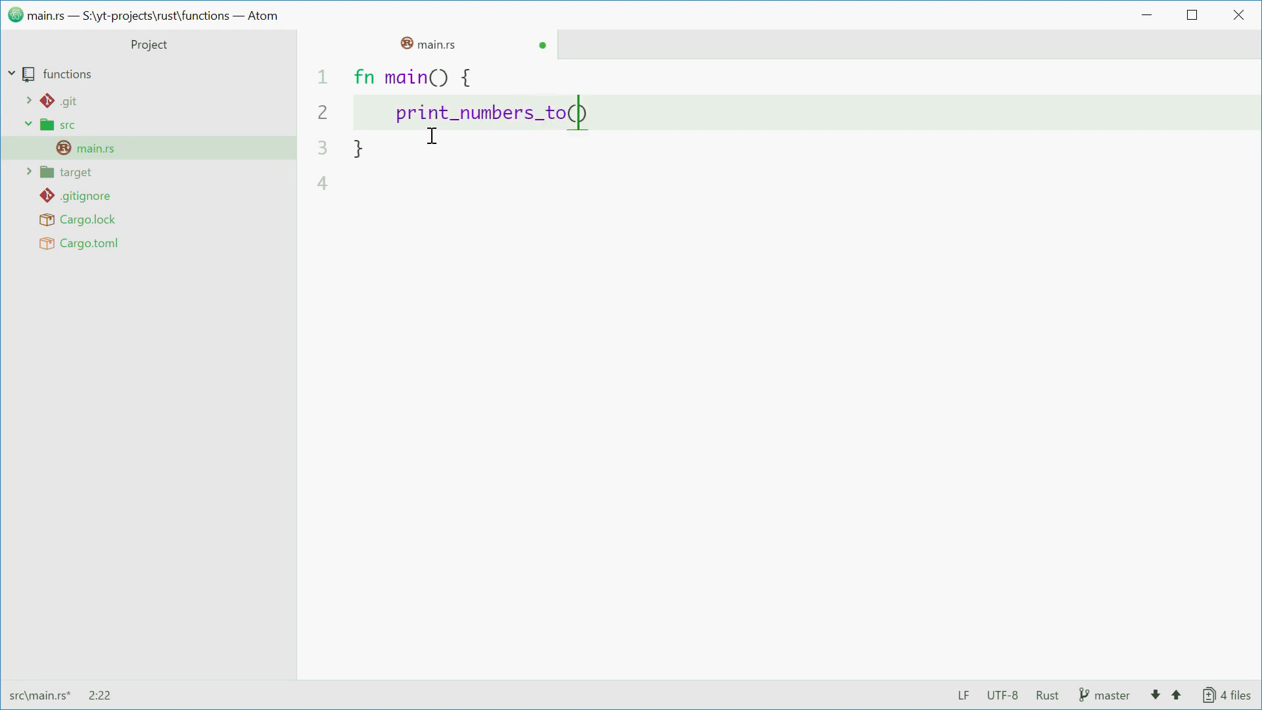
text(10);)
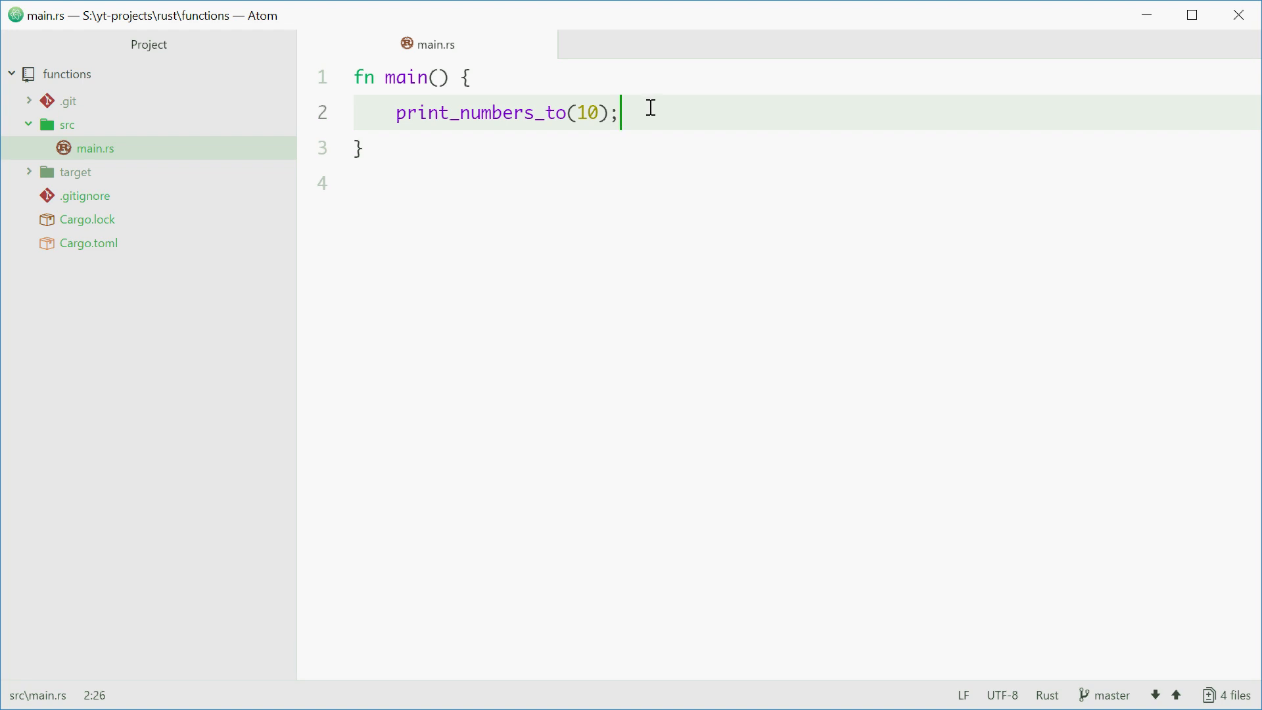
click(350, 112)
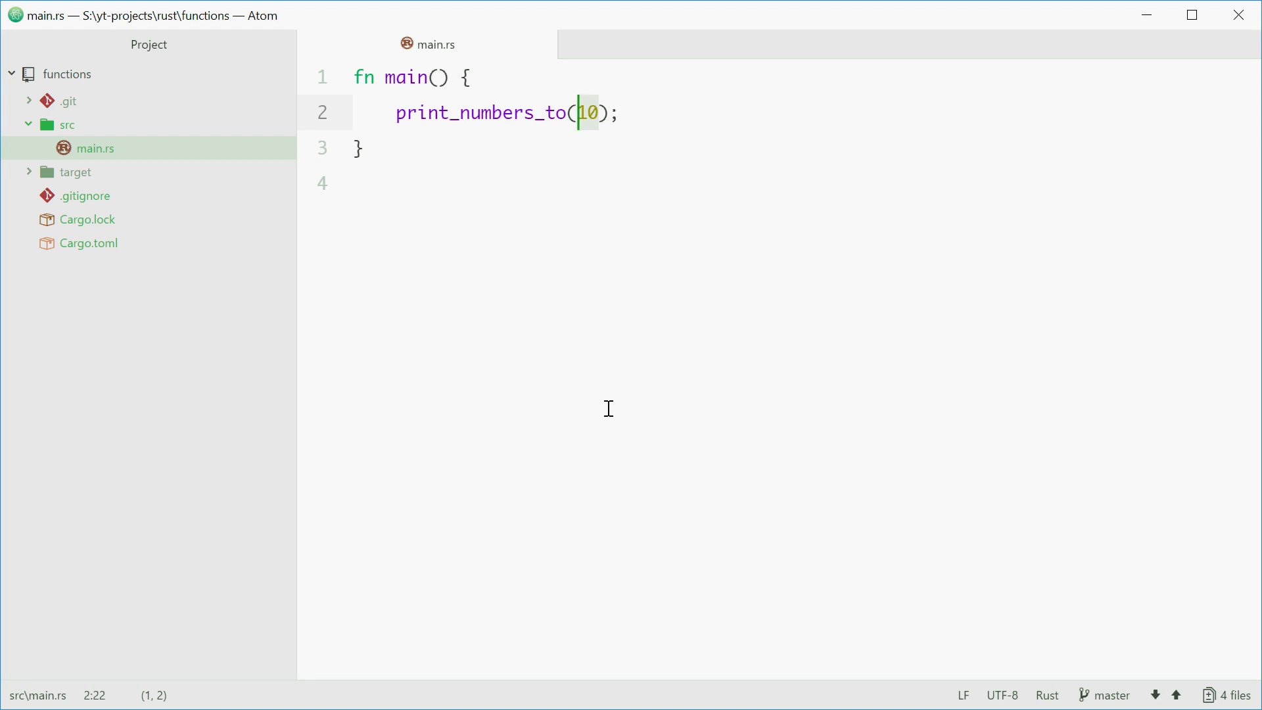
mouse_move(500, 254)
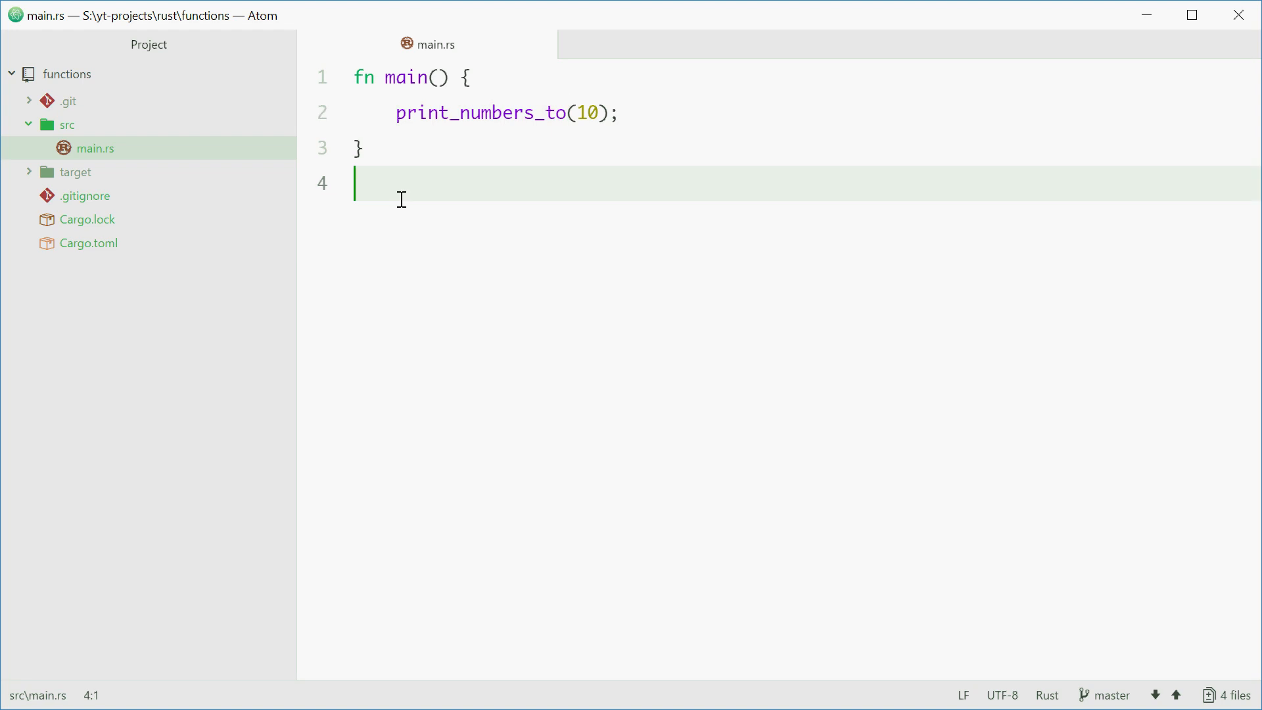
Write the signature fn print_numbers_to(num: u32) on a new line below main
key(enter)
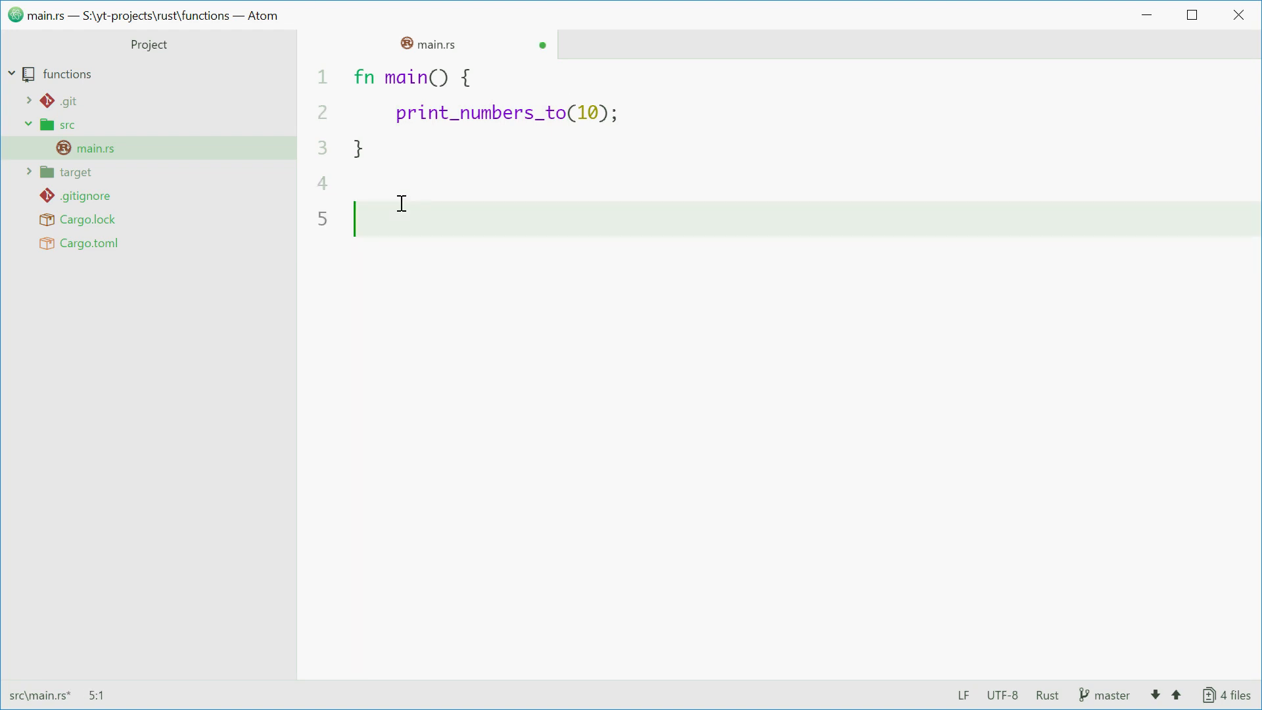
text(fn)
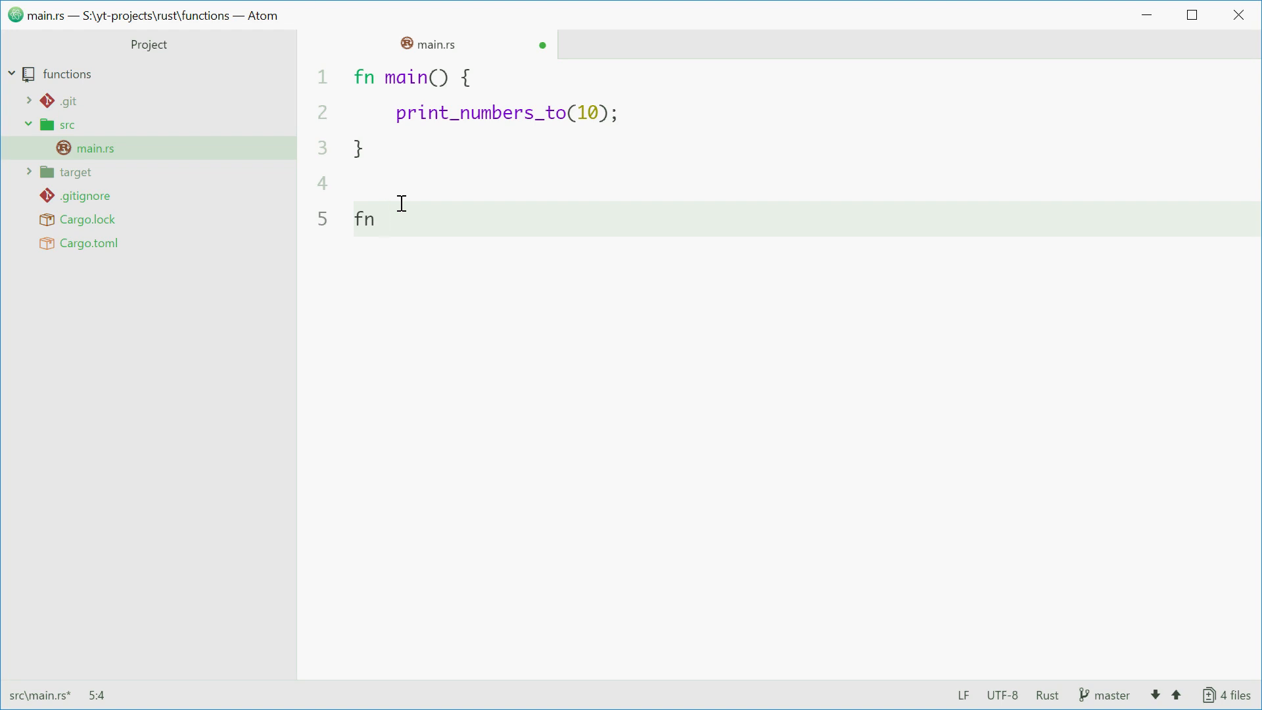
text(print_numbers_to)
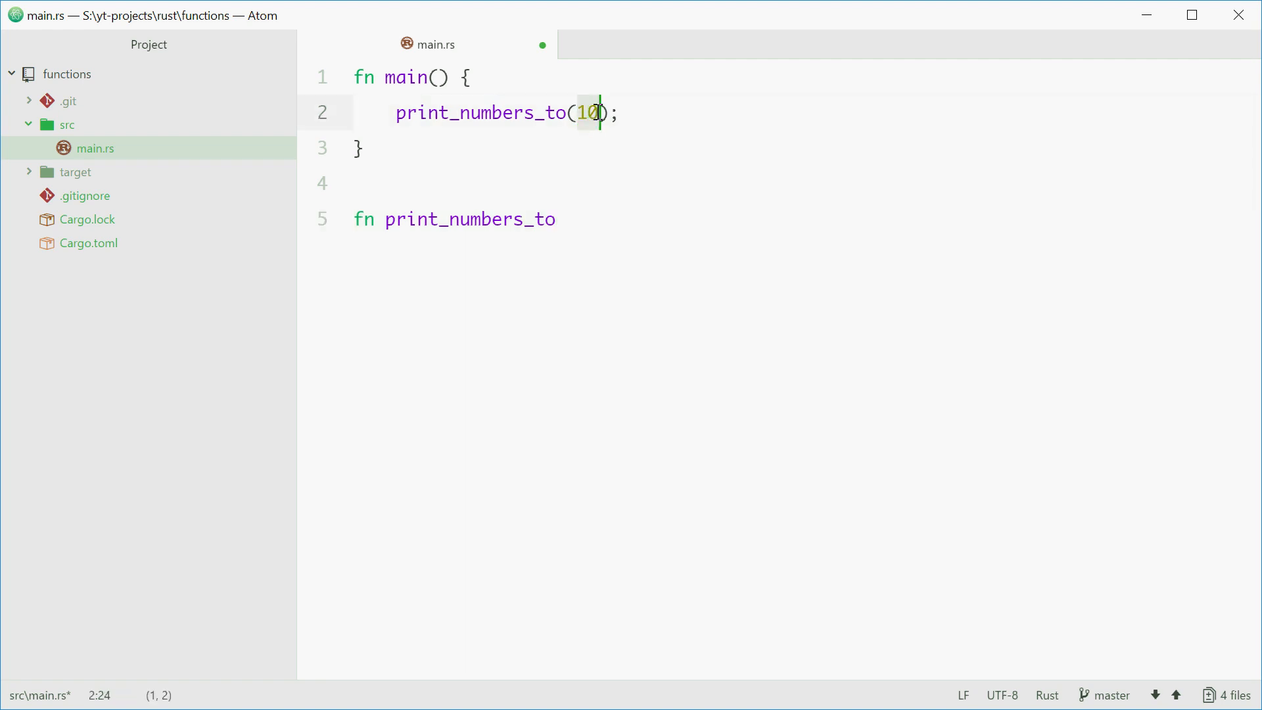
mouse_move(602, 232)
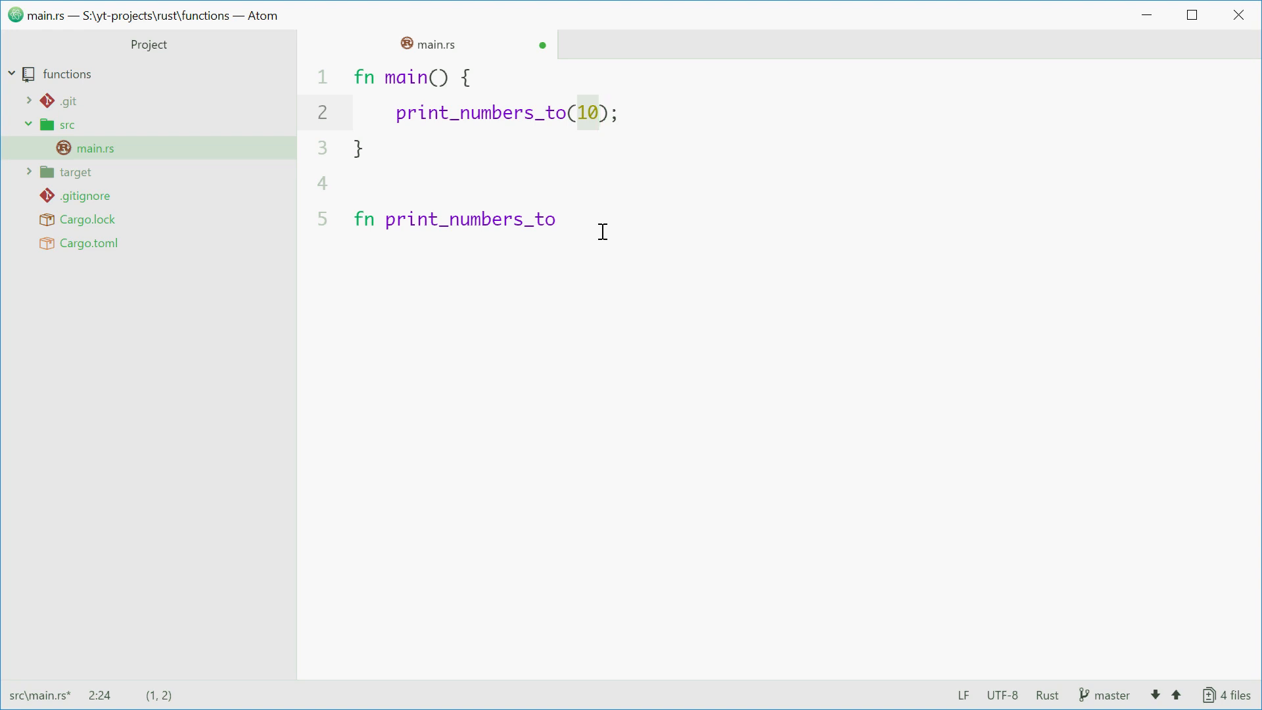
click(555, 219)
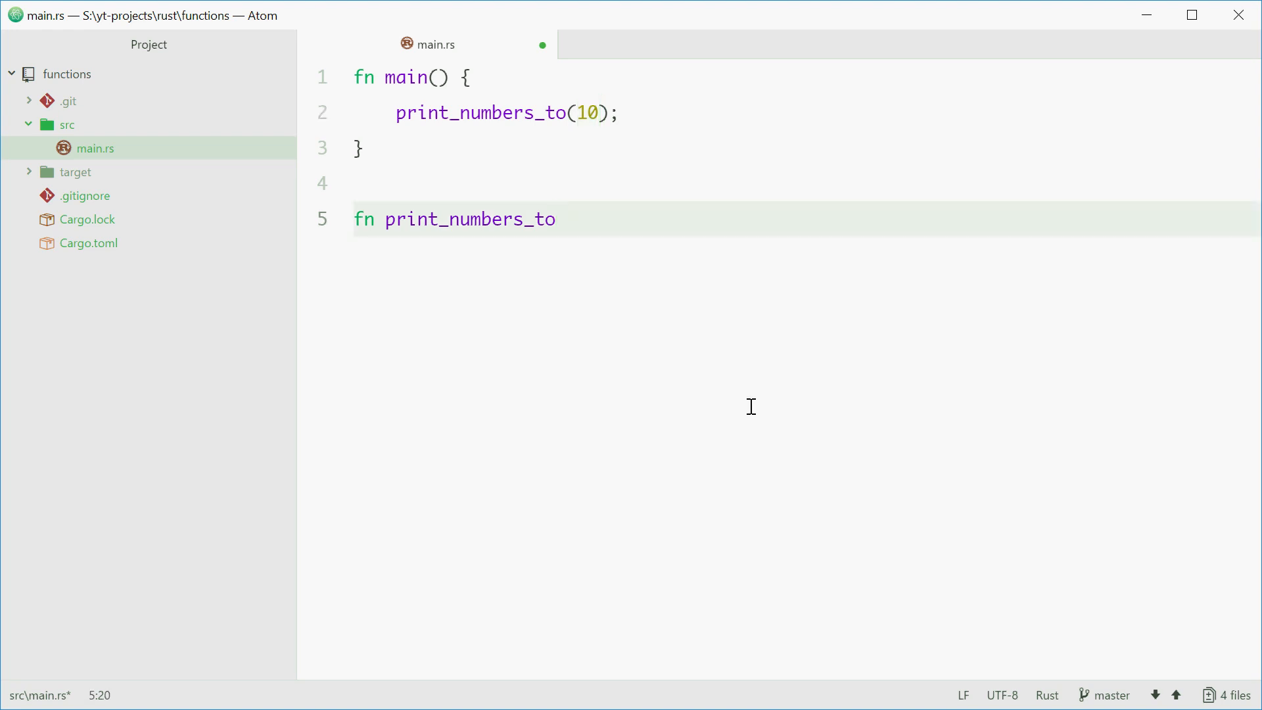
click(556, 219)
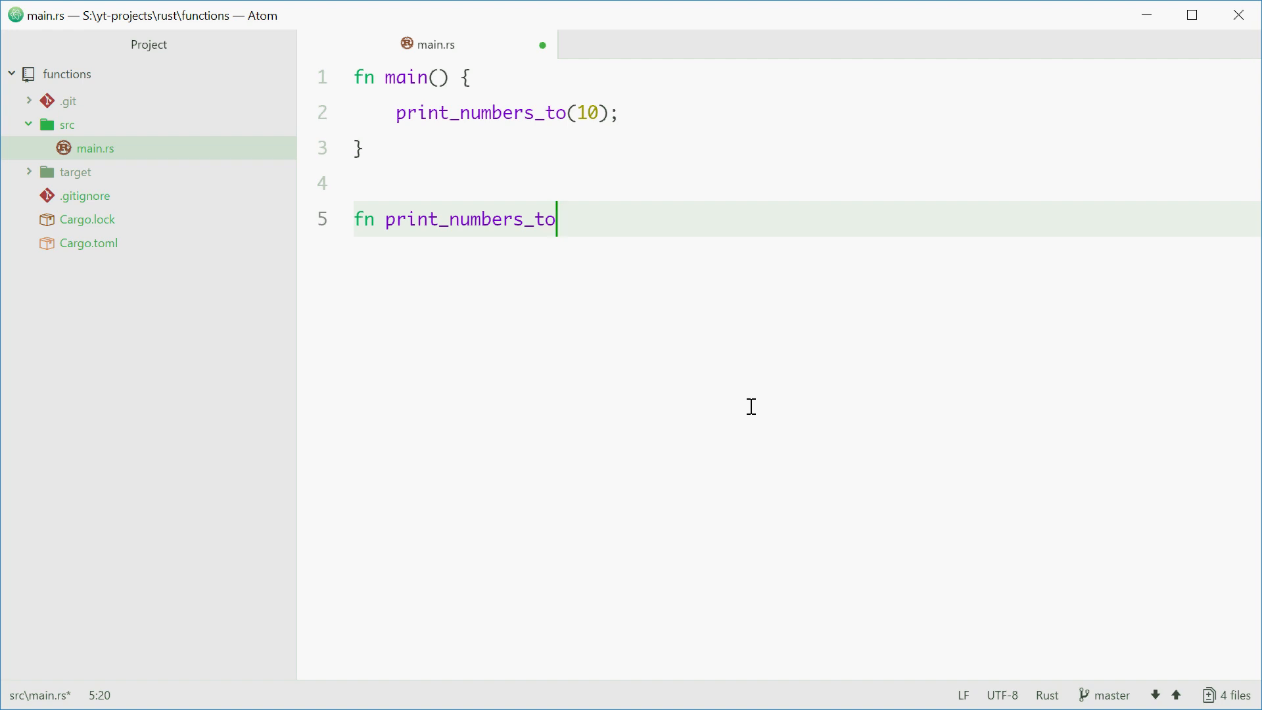
text(())
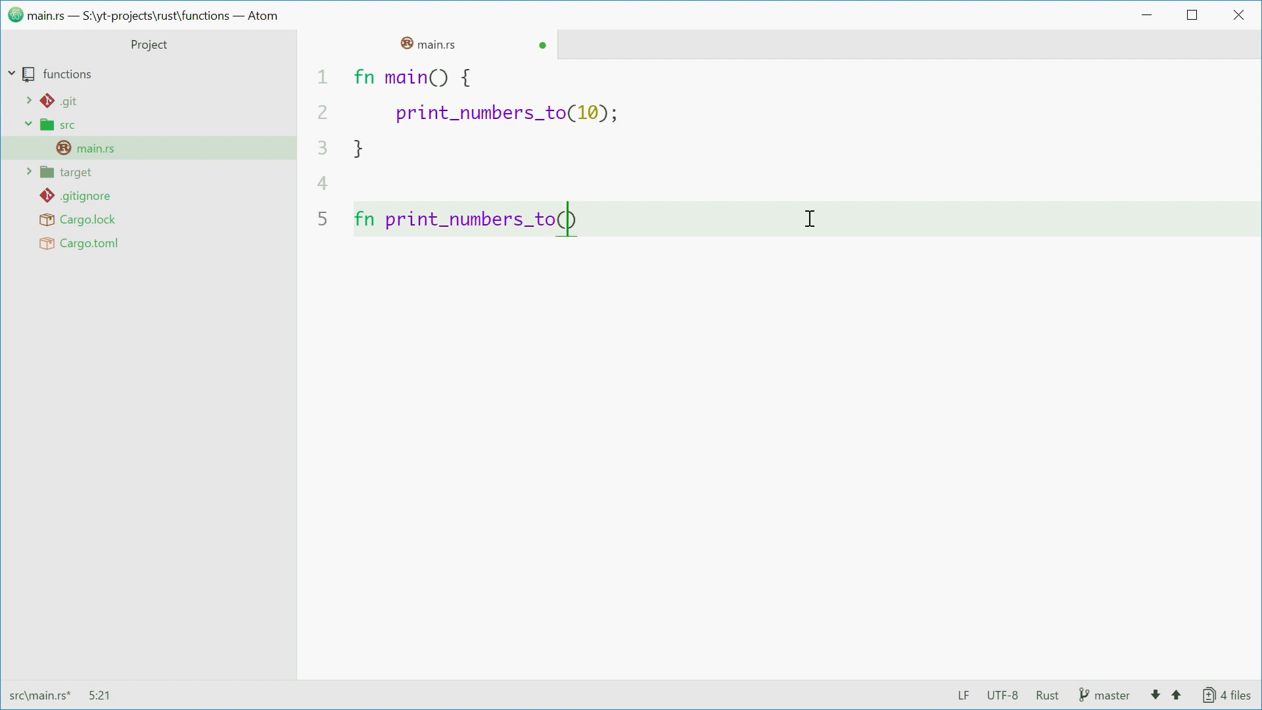
text(num:)
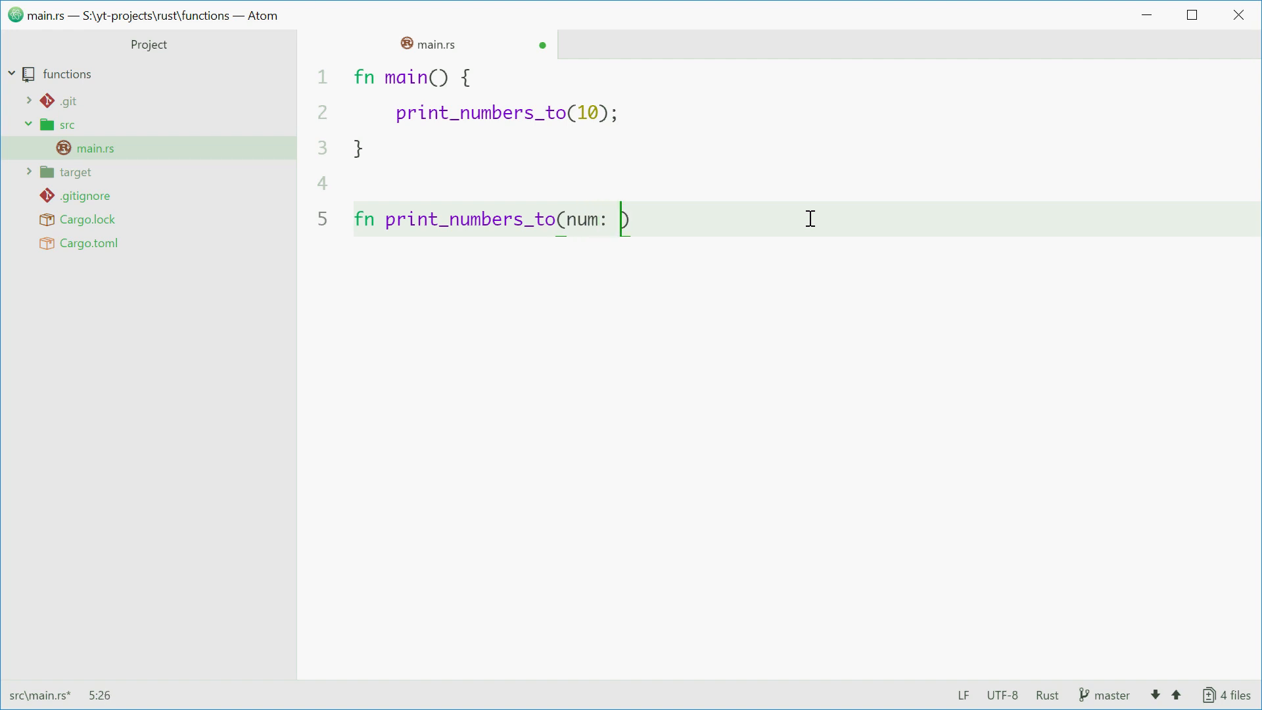
text(u32)
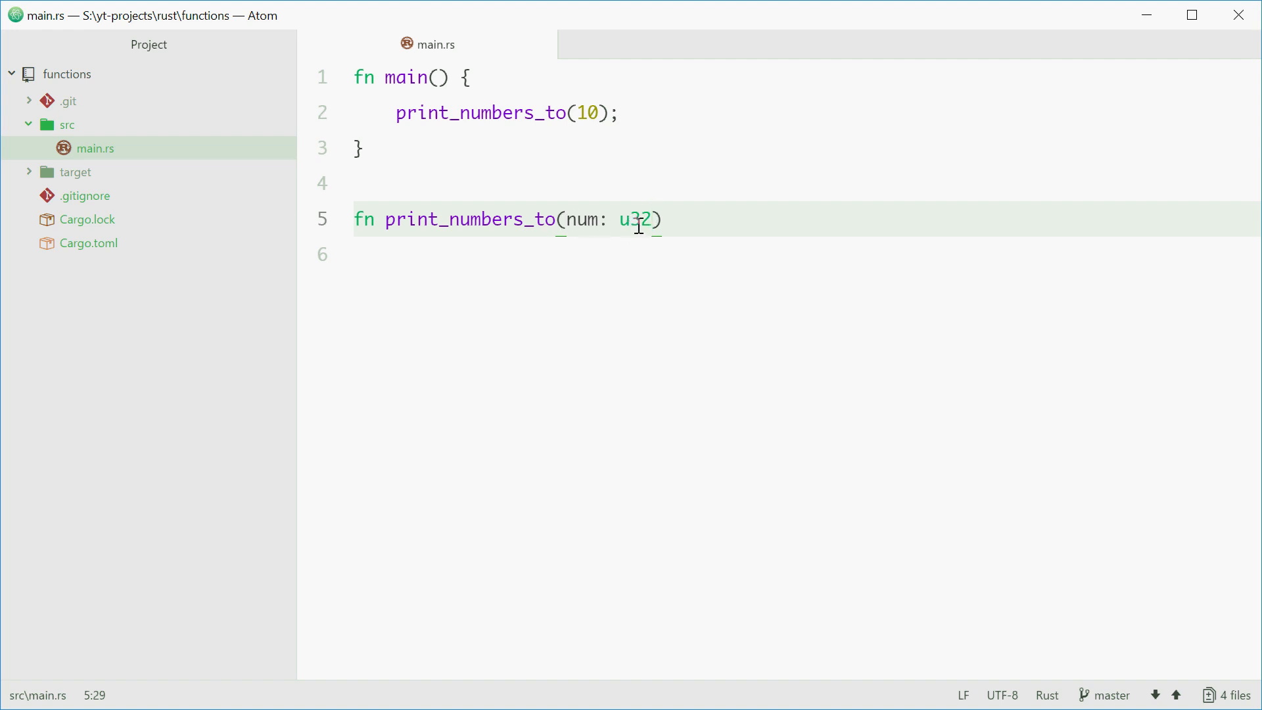
double_click(636, 219)
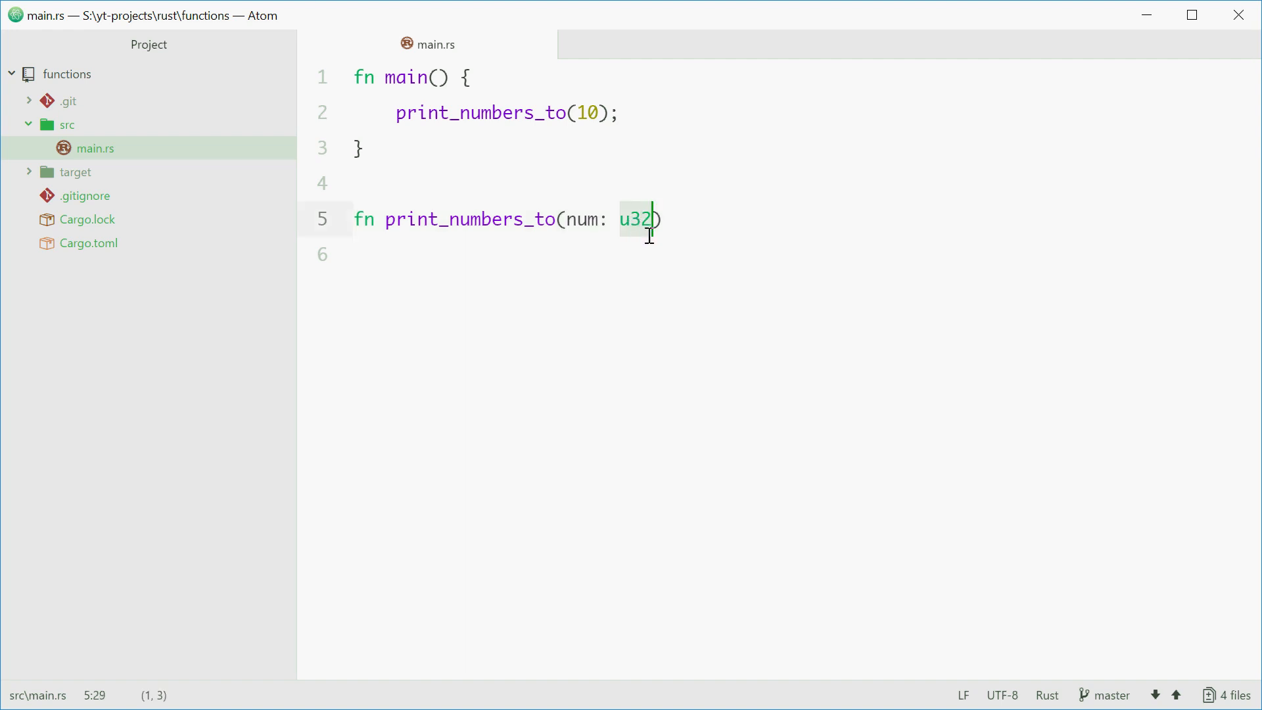
click(582, 219)
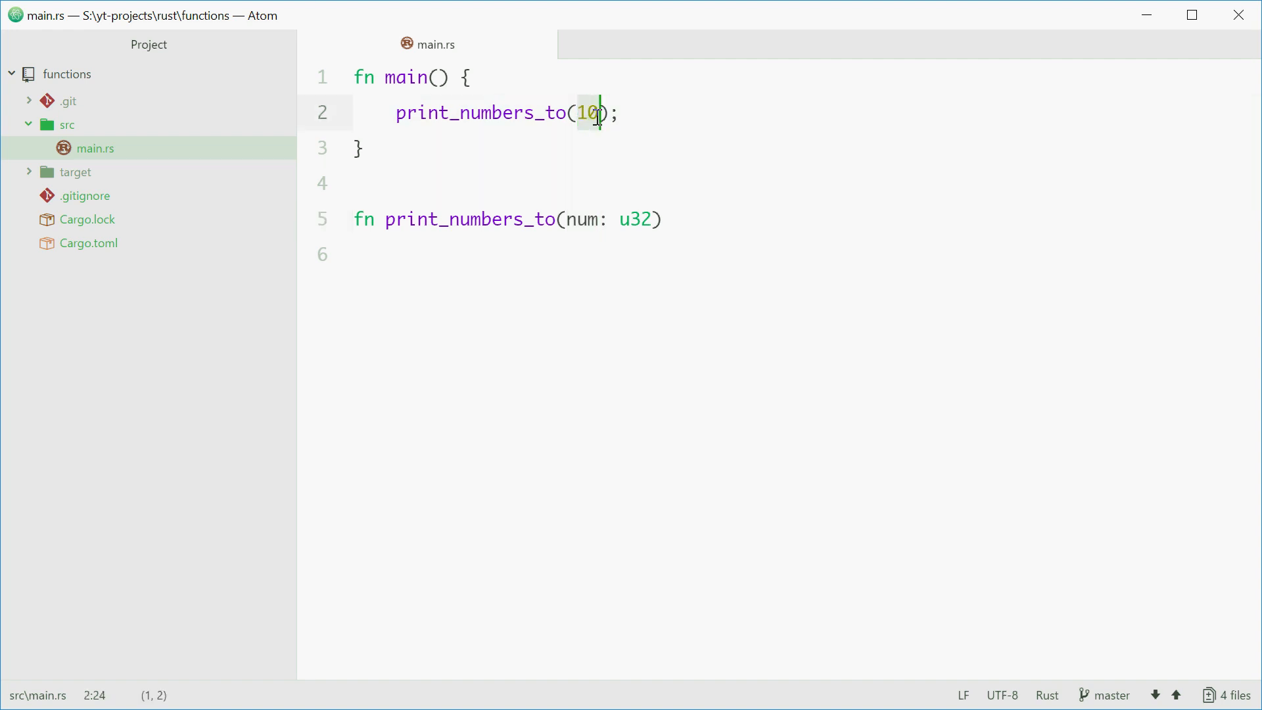
mouse_move(695, 211)
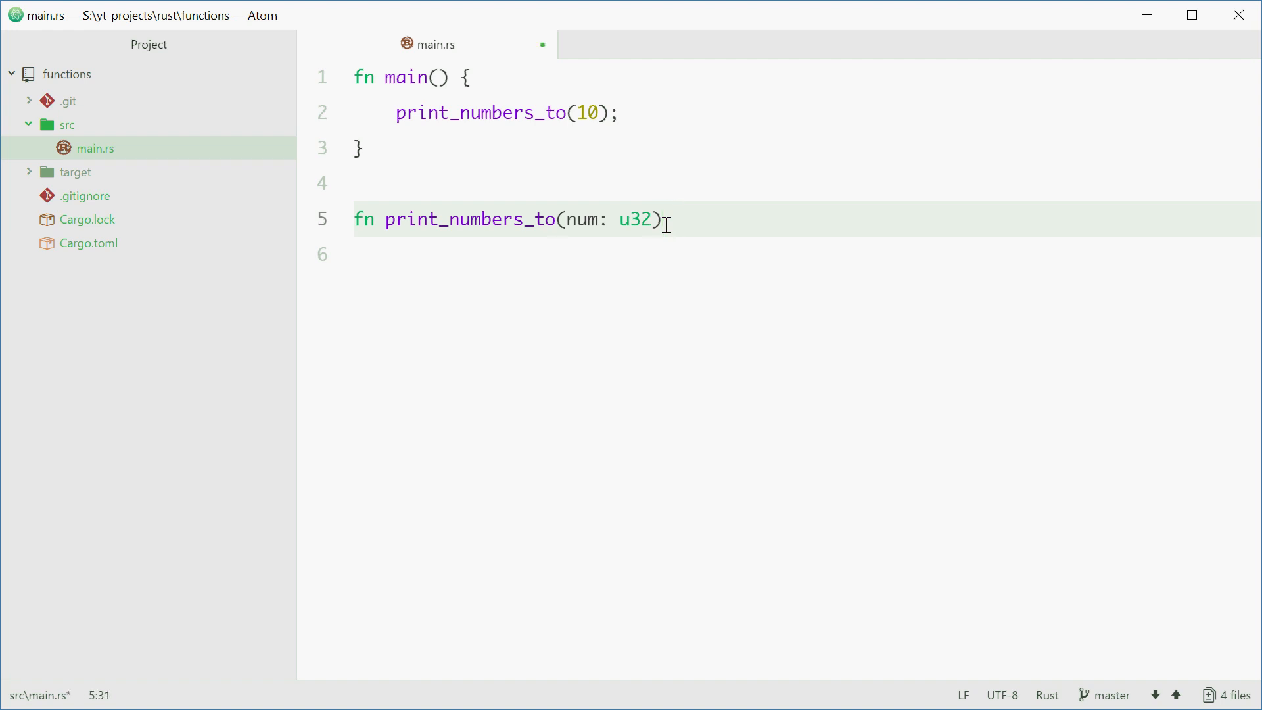
Open the function body with { and start a for n in 1..num loop
text({)
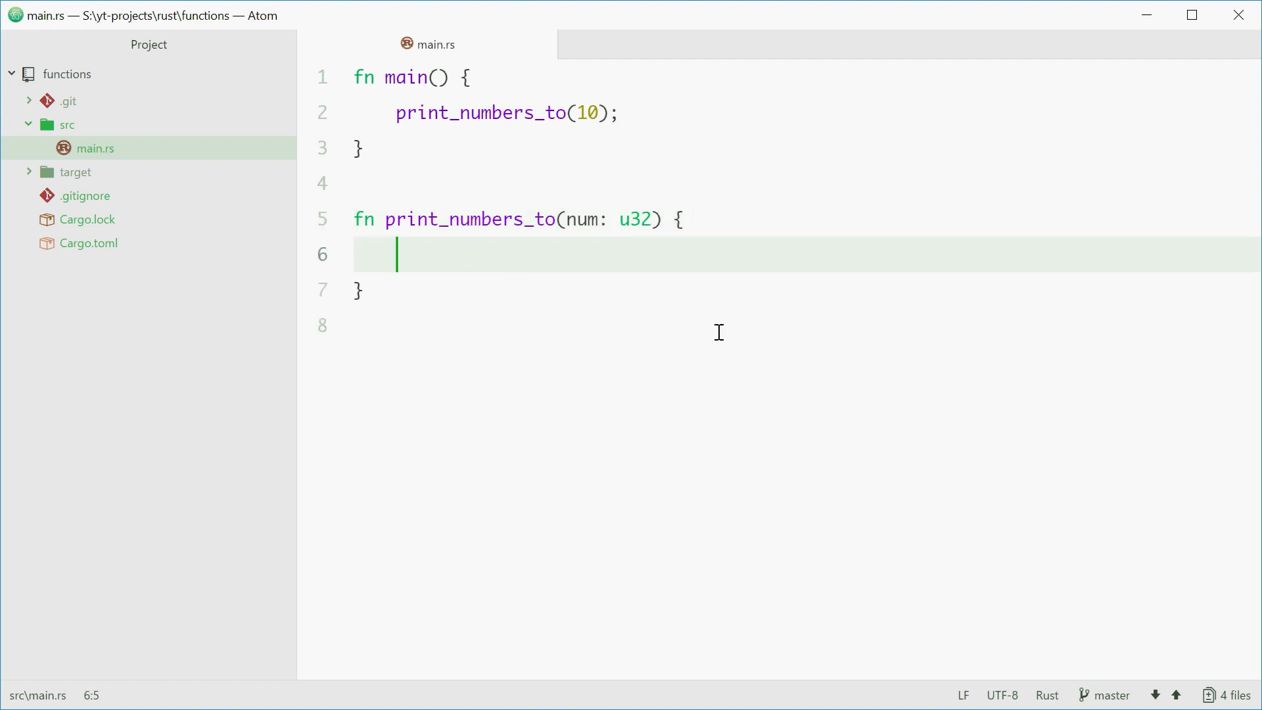
text(for n in)
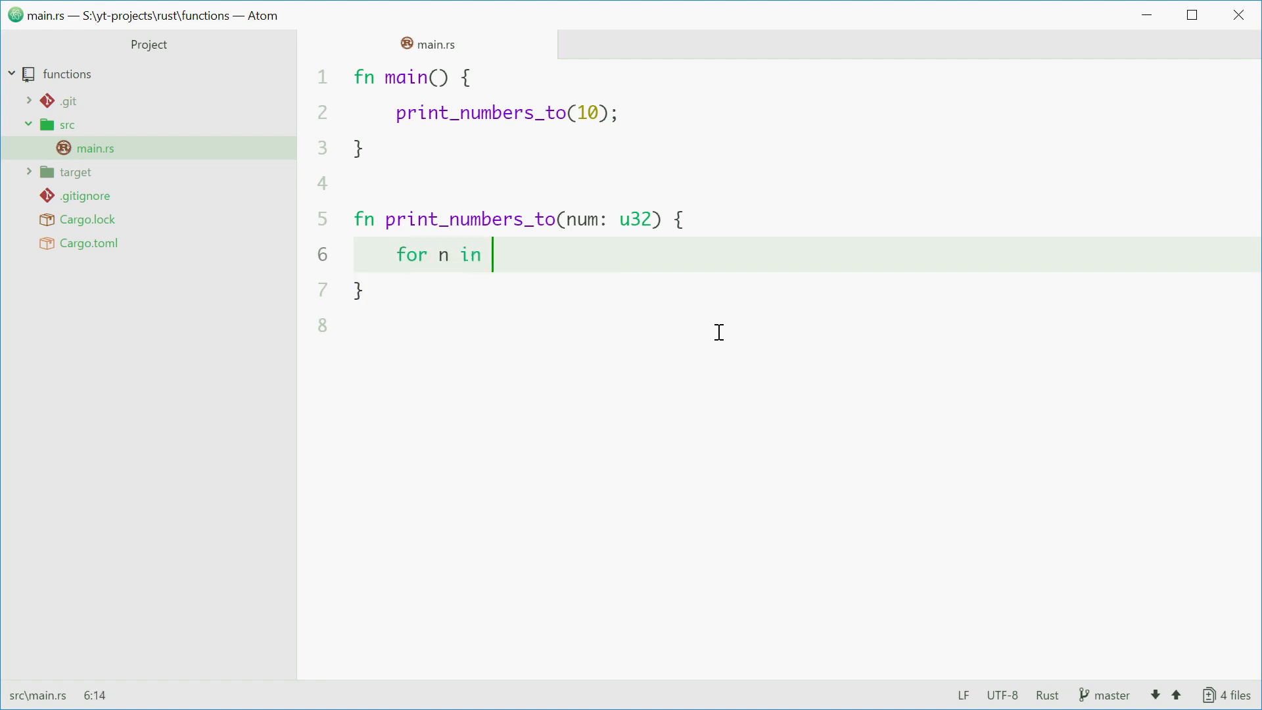
text(1..num {)
text(println!("{}", n);)
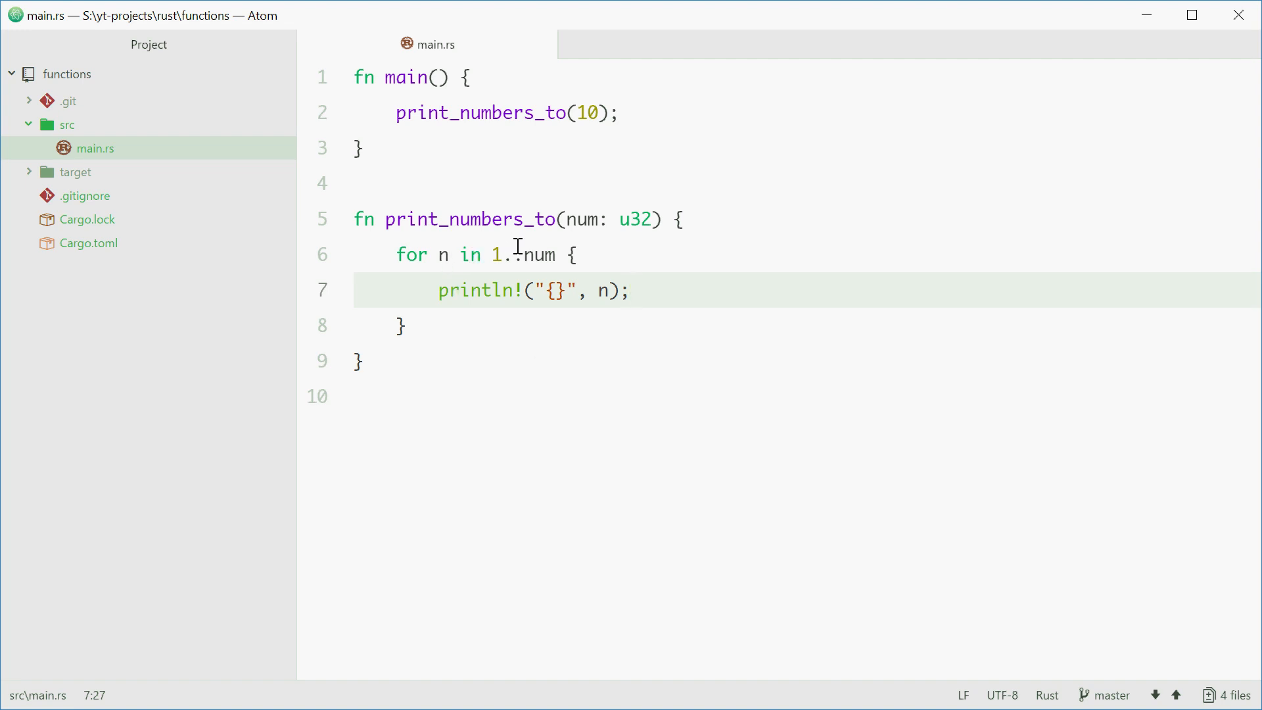
double_click(540, 254)
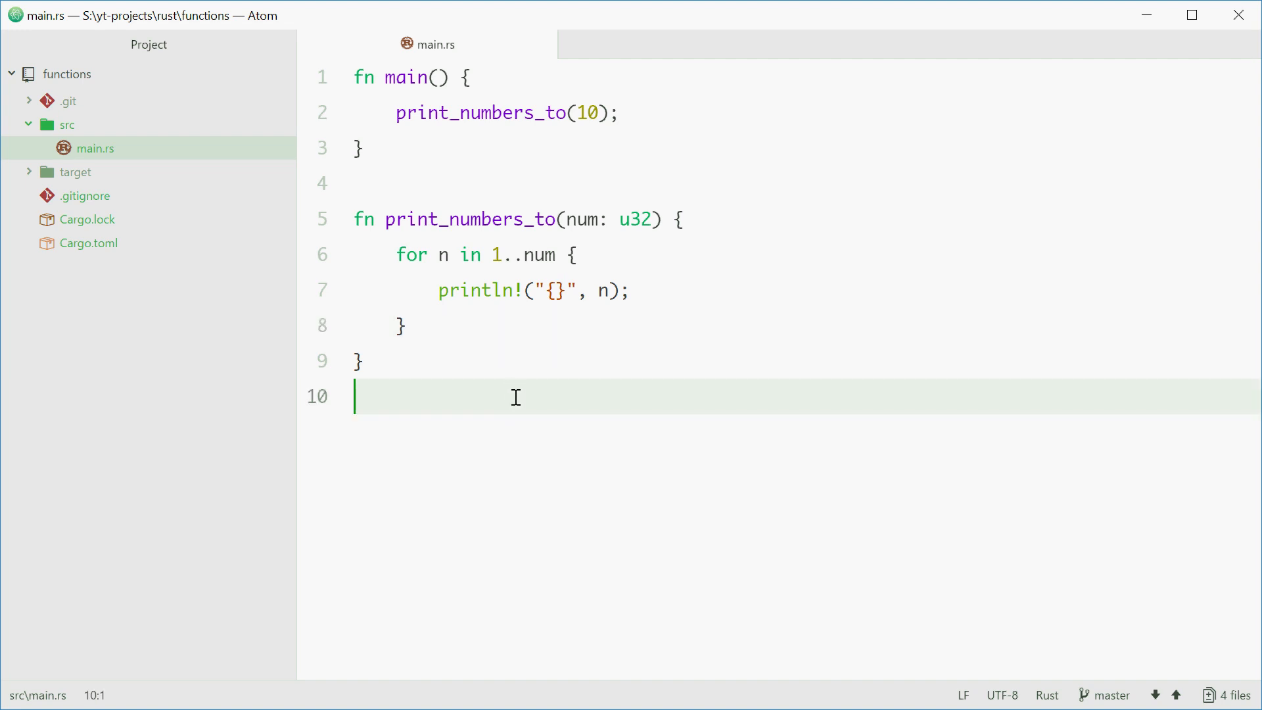
Add fn is_even(num: u32) -> bool { below print_numbers_to
key(enter)
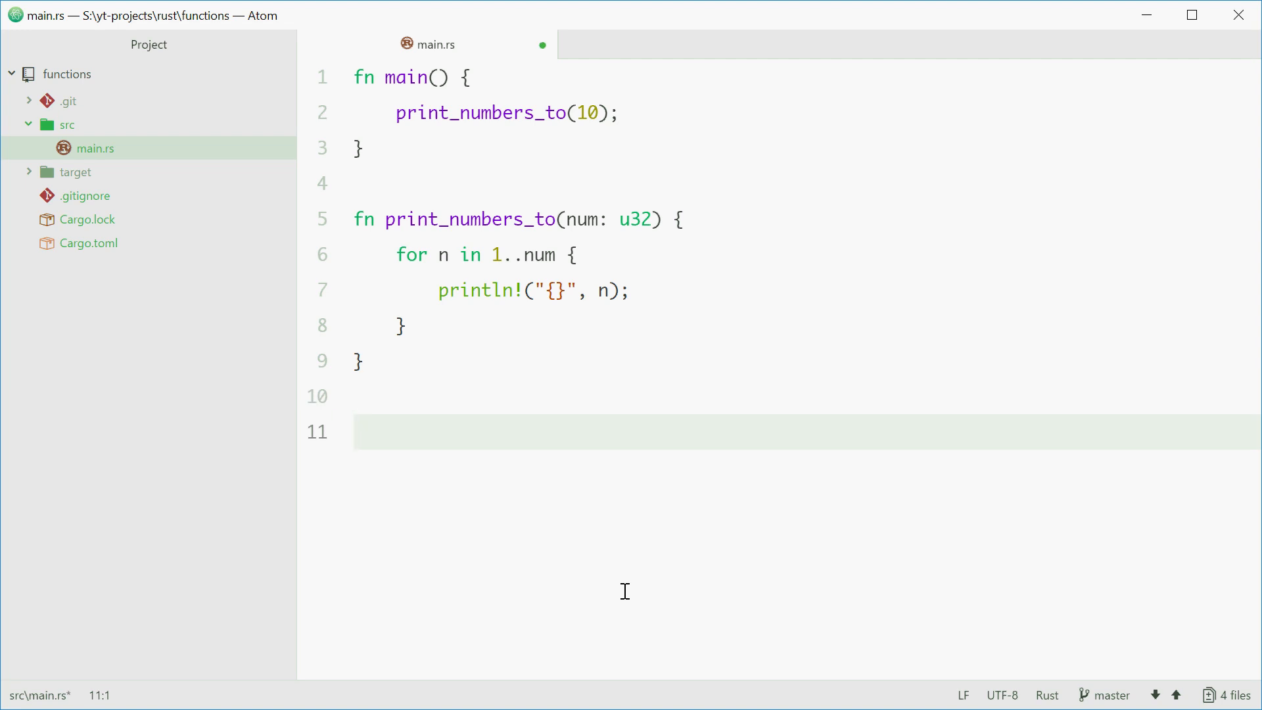
text(fn is_even)
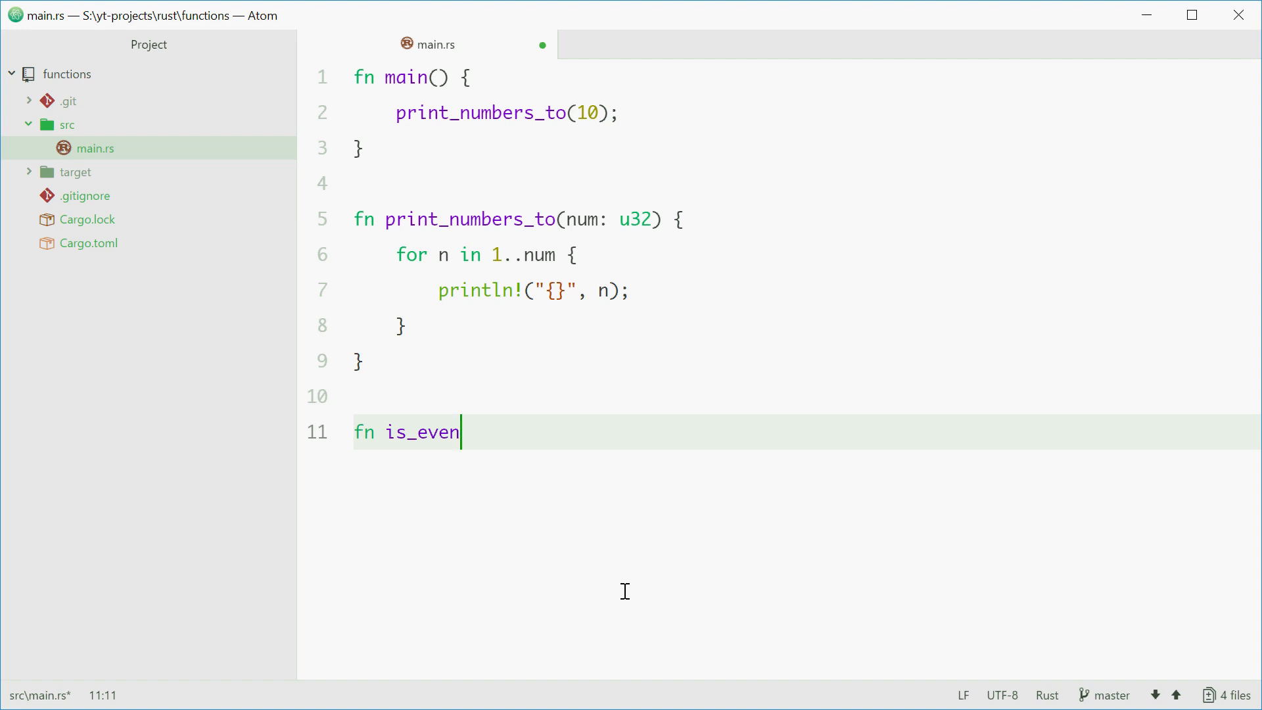
text(())
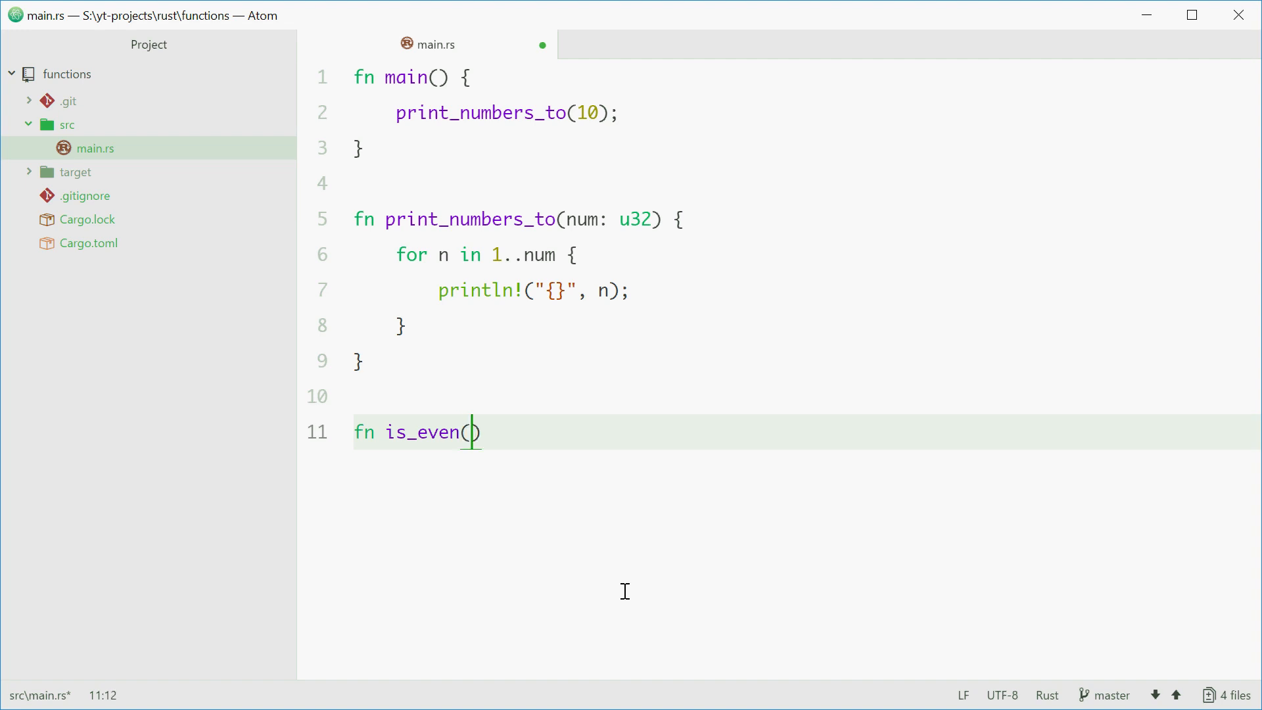
text(num: u)
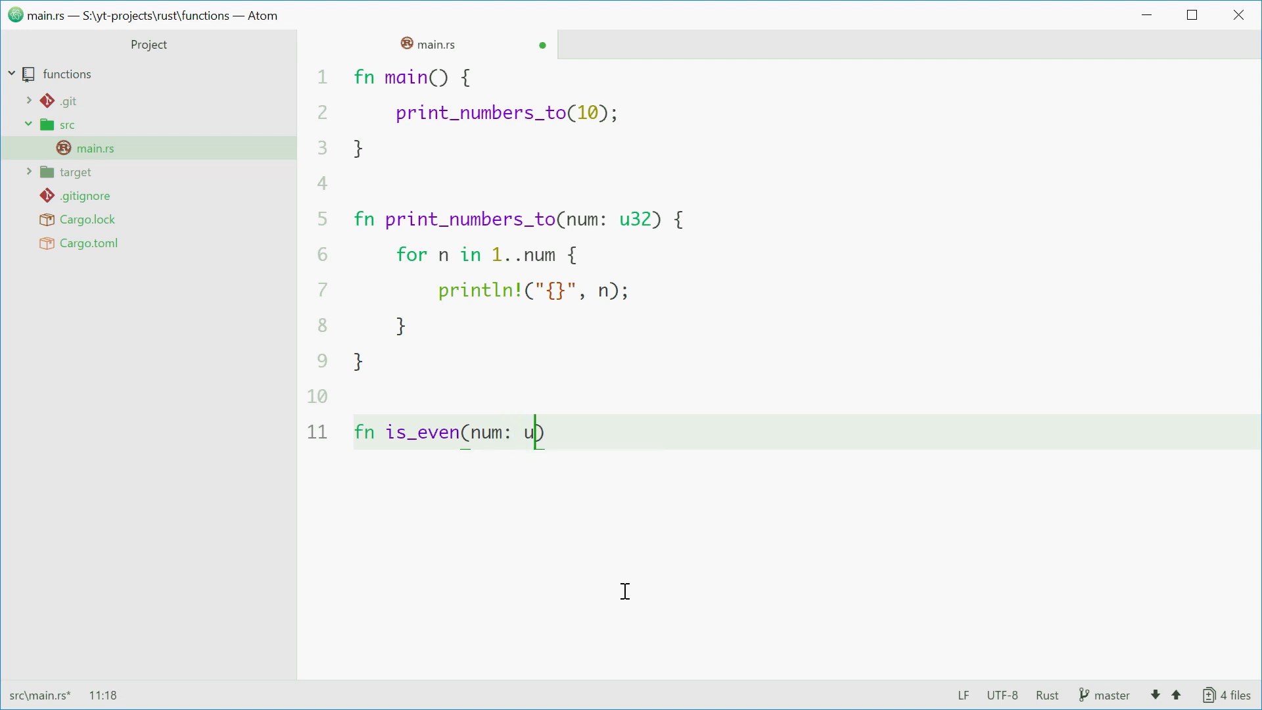
text(32))
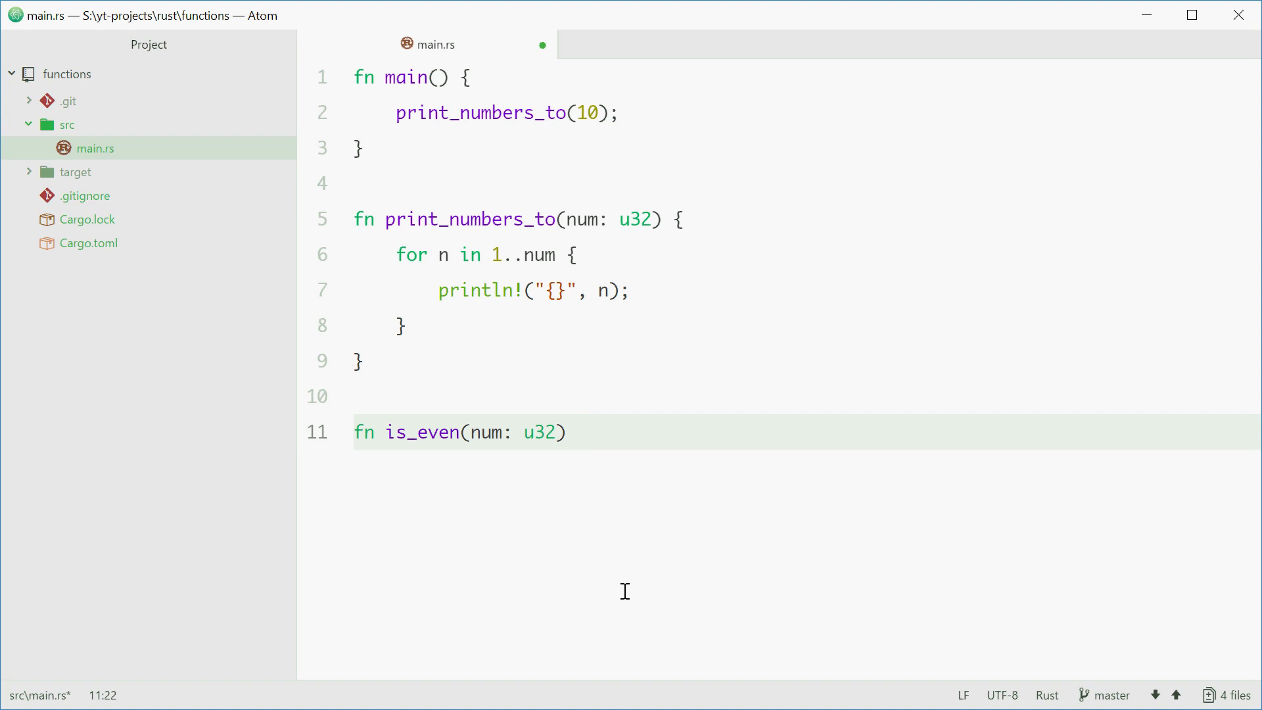
text(-)
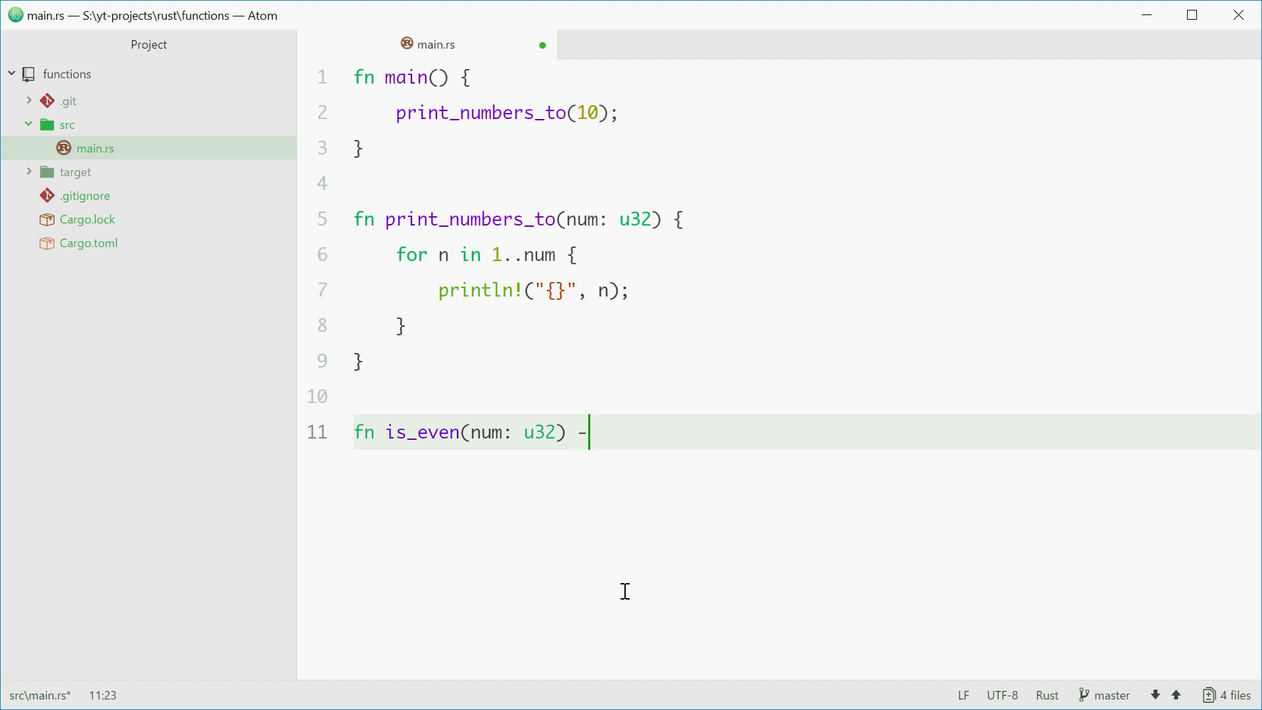
text(>)
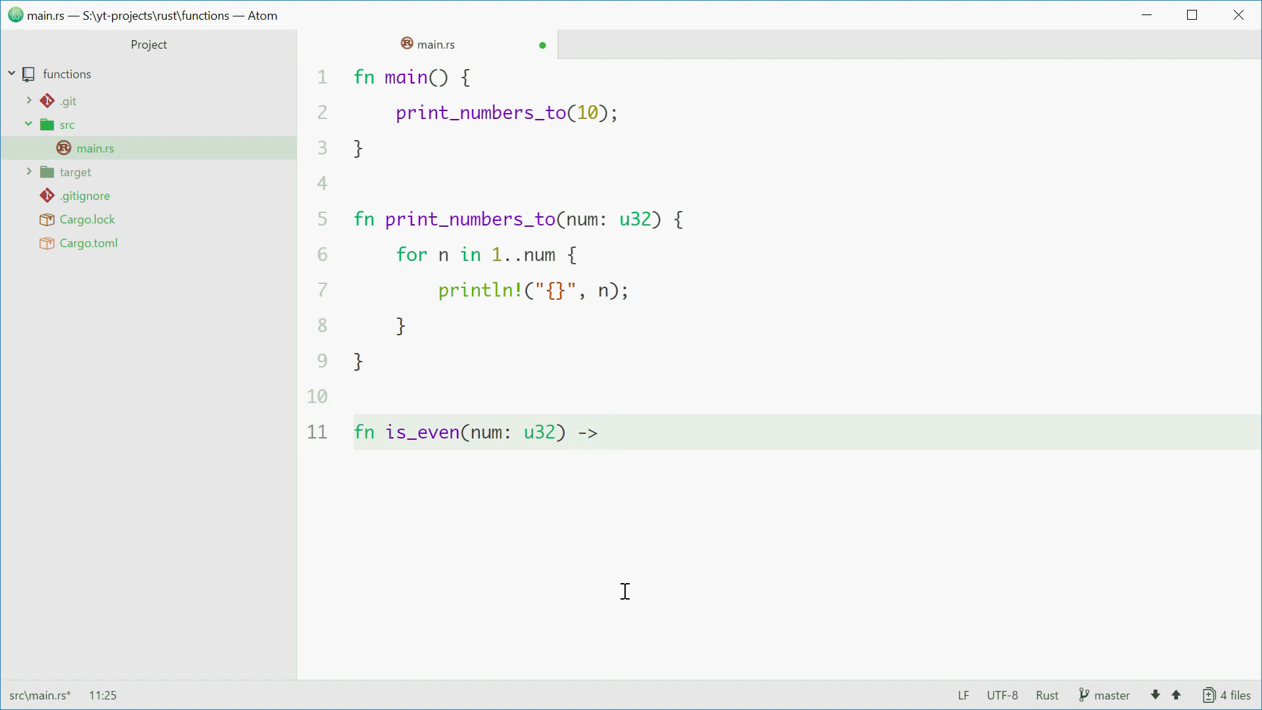
click(610, 432)
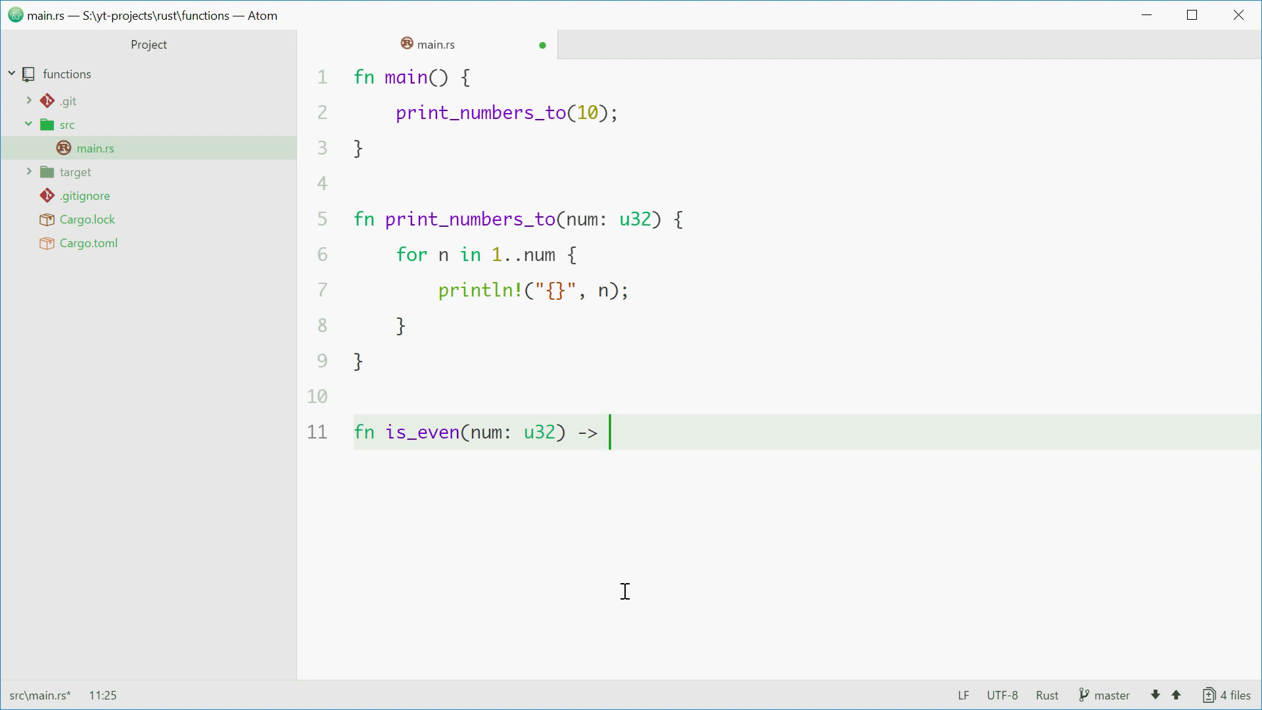
text(bo)
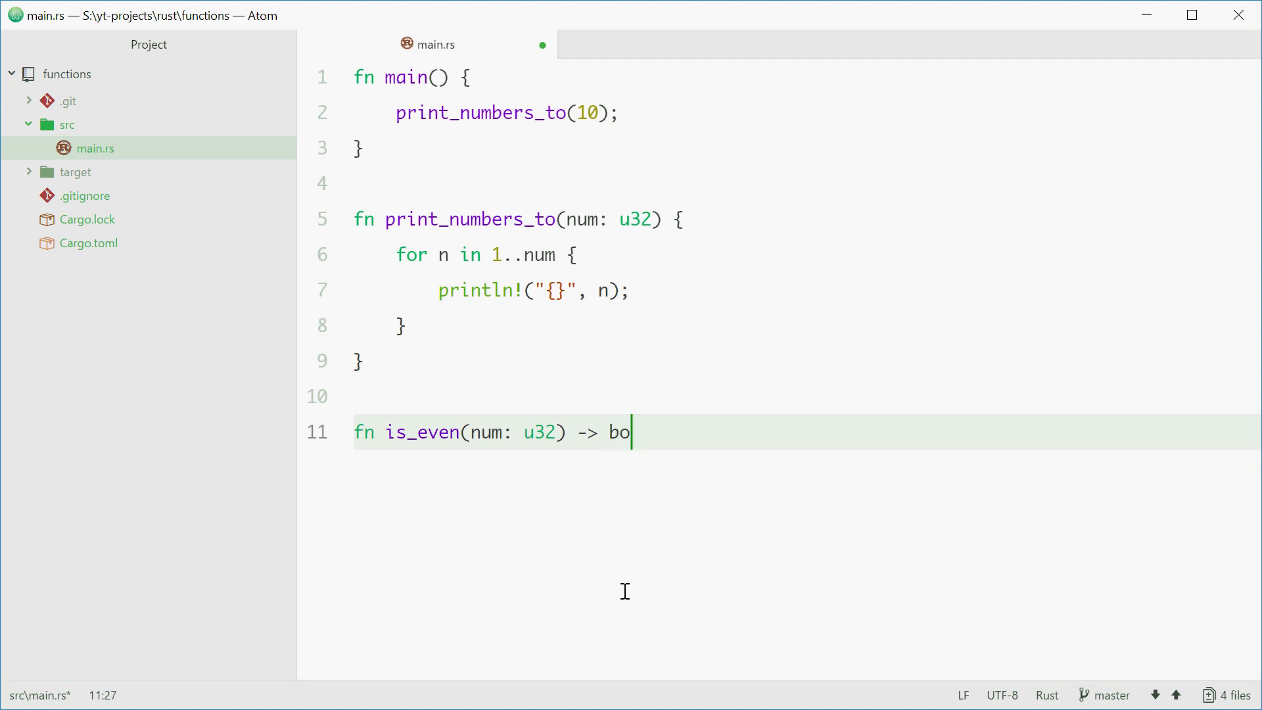
text(ol {)
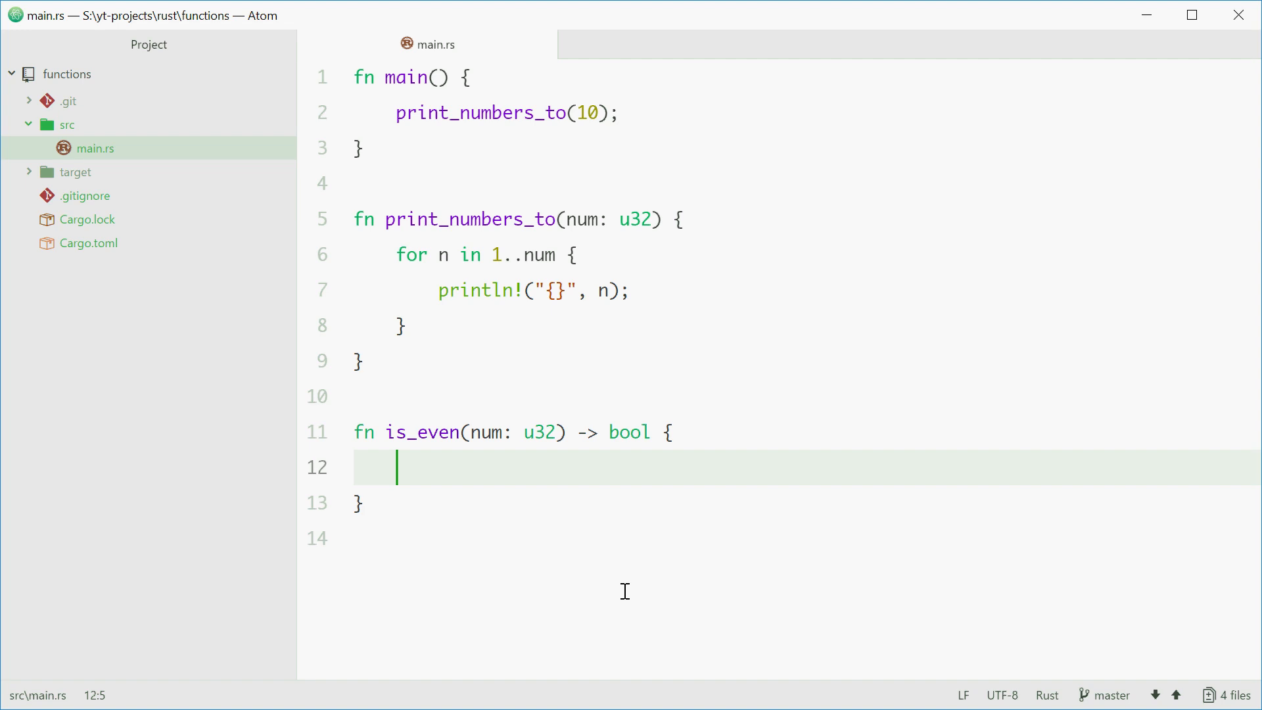
double_click(418, 432)
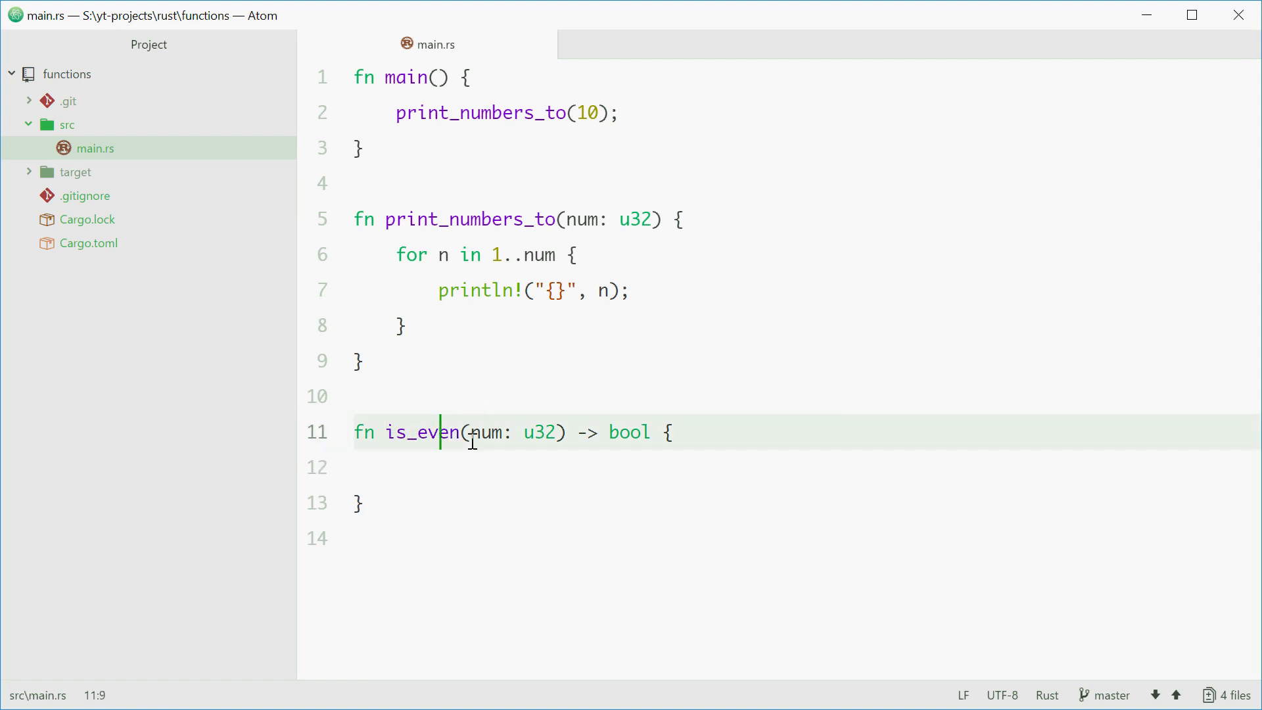
double_click(629, 432)
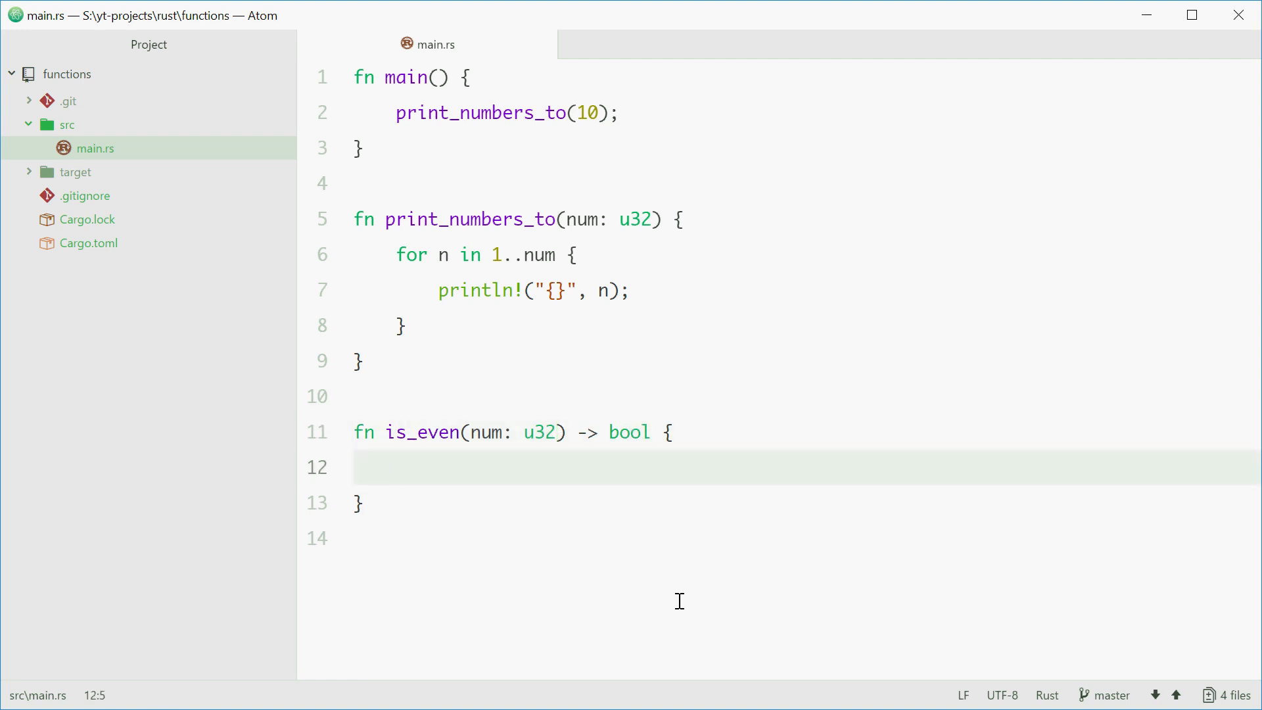
Write return num % 2 == 0; as the is_even body
text(return)
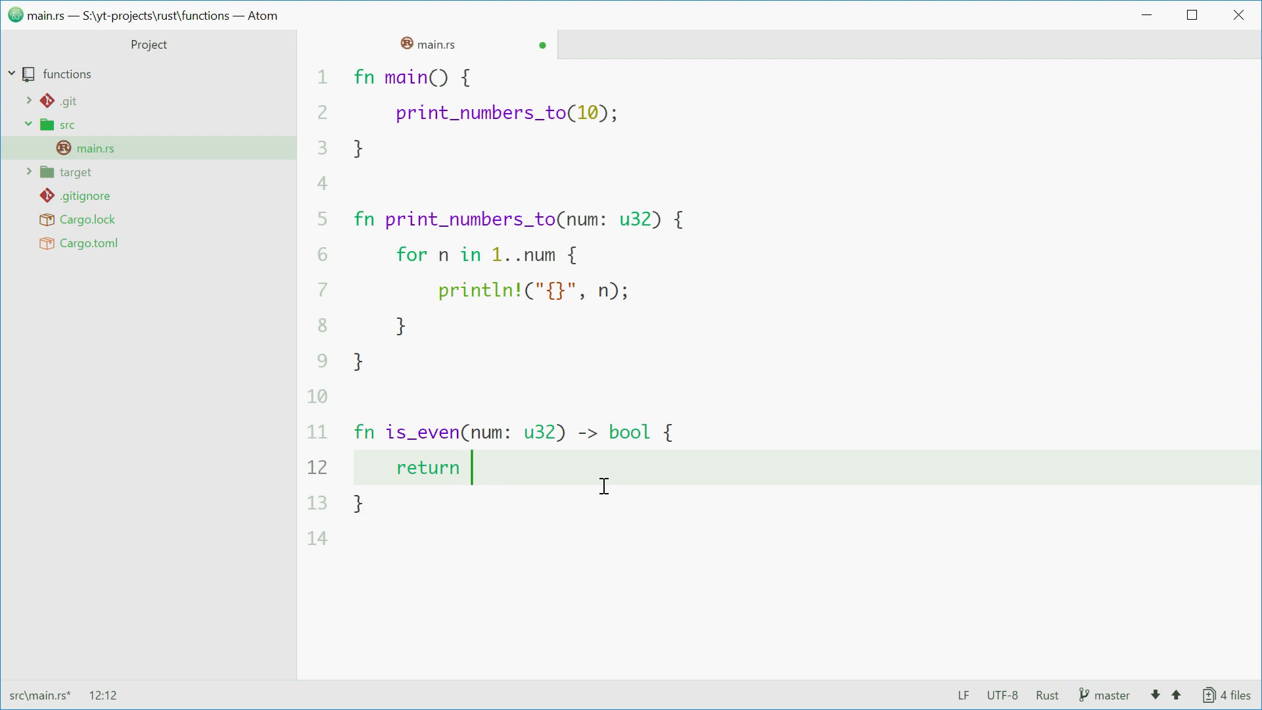
text(num)
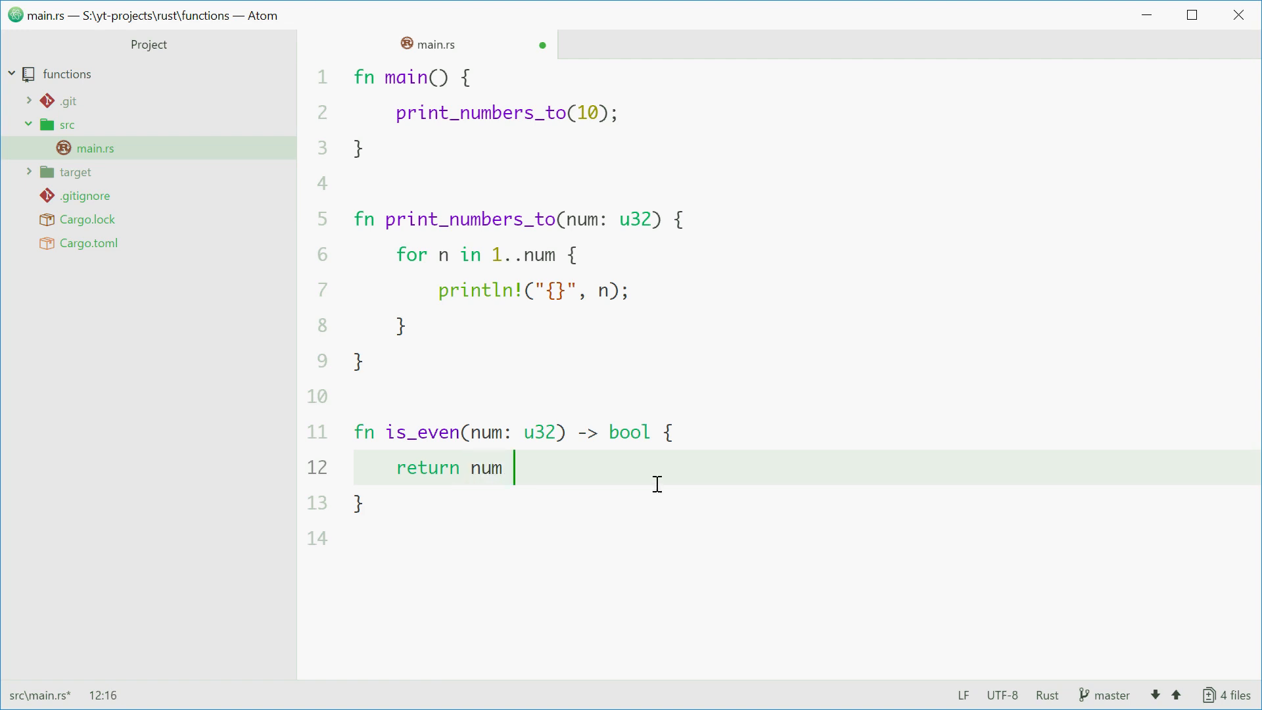
text(% 2 ==)
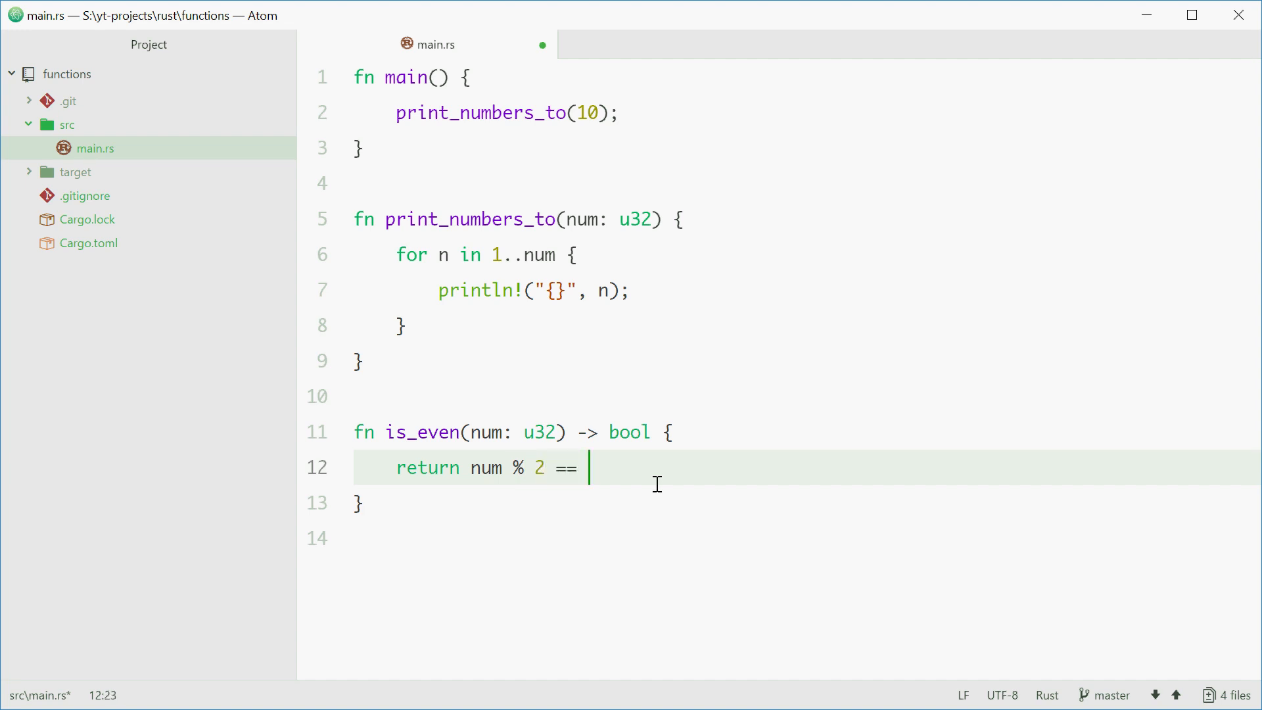
text(0;)
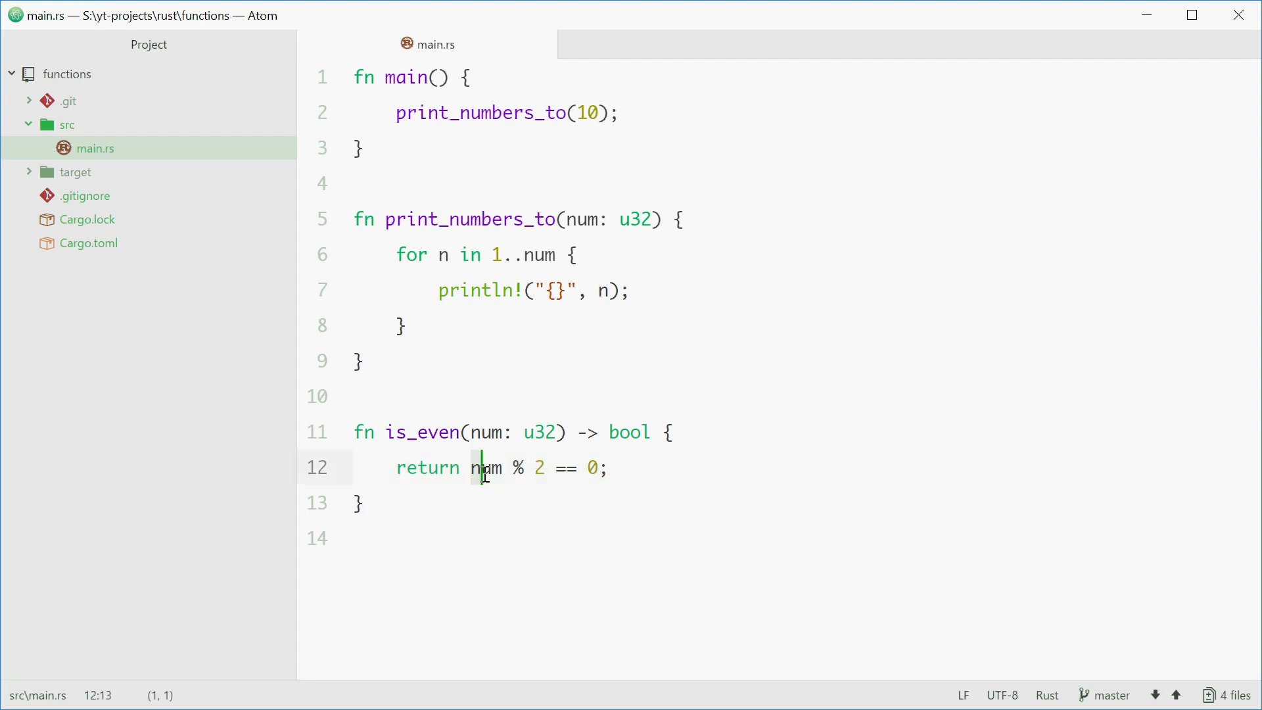
drag(476, 467, 595, 467)
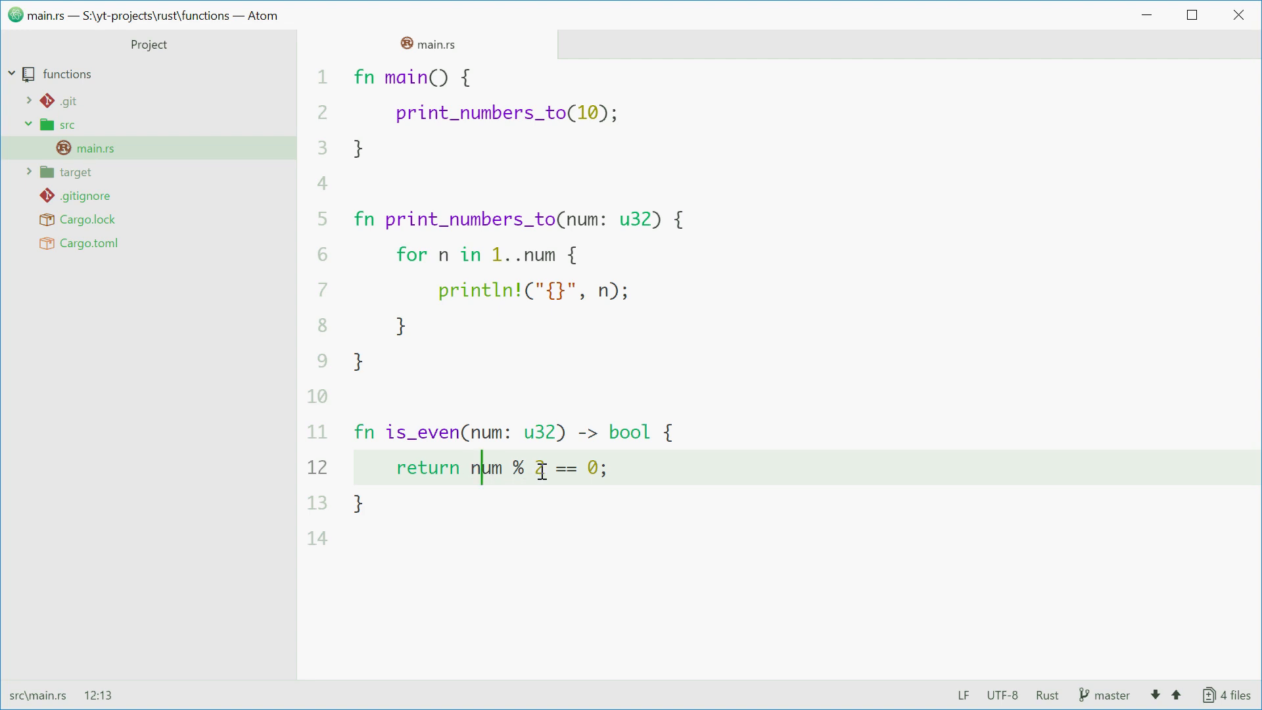
text(2)
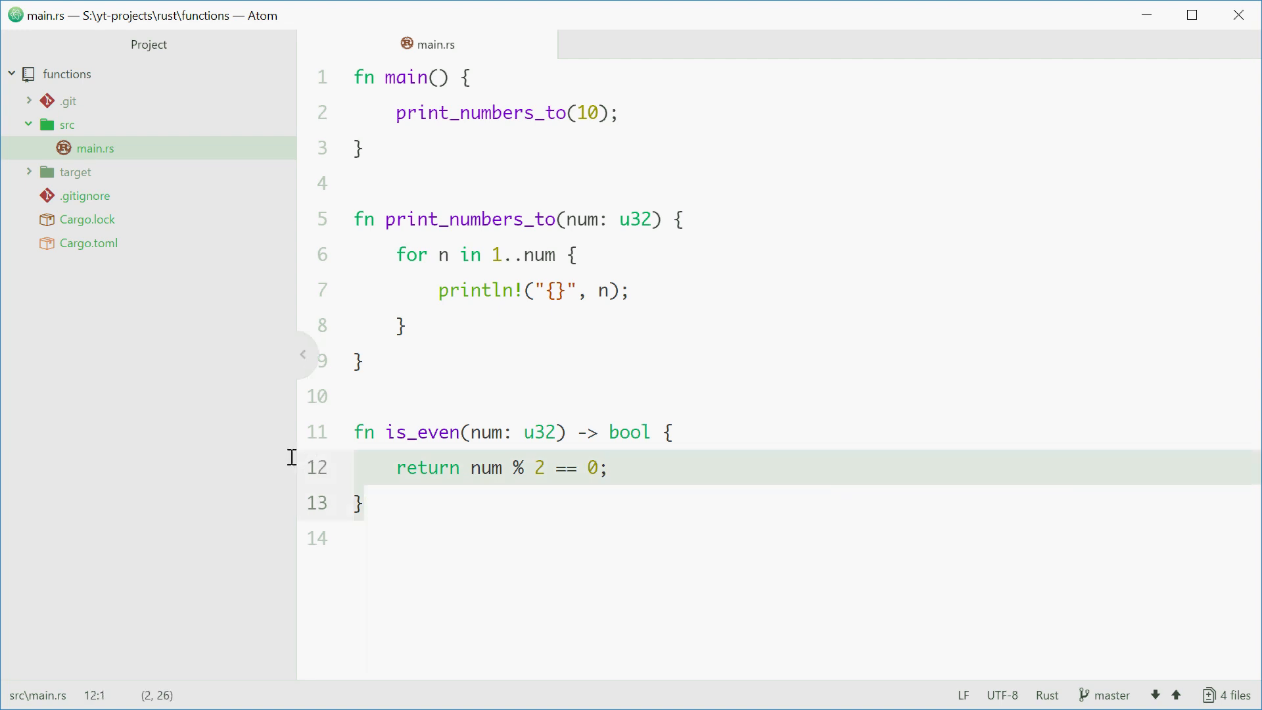
click(362, 502)
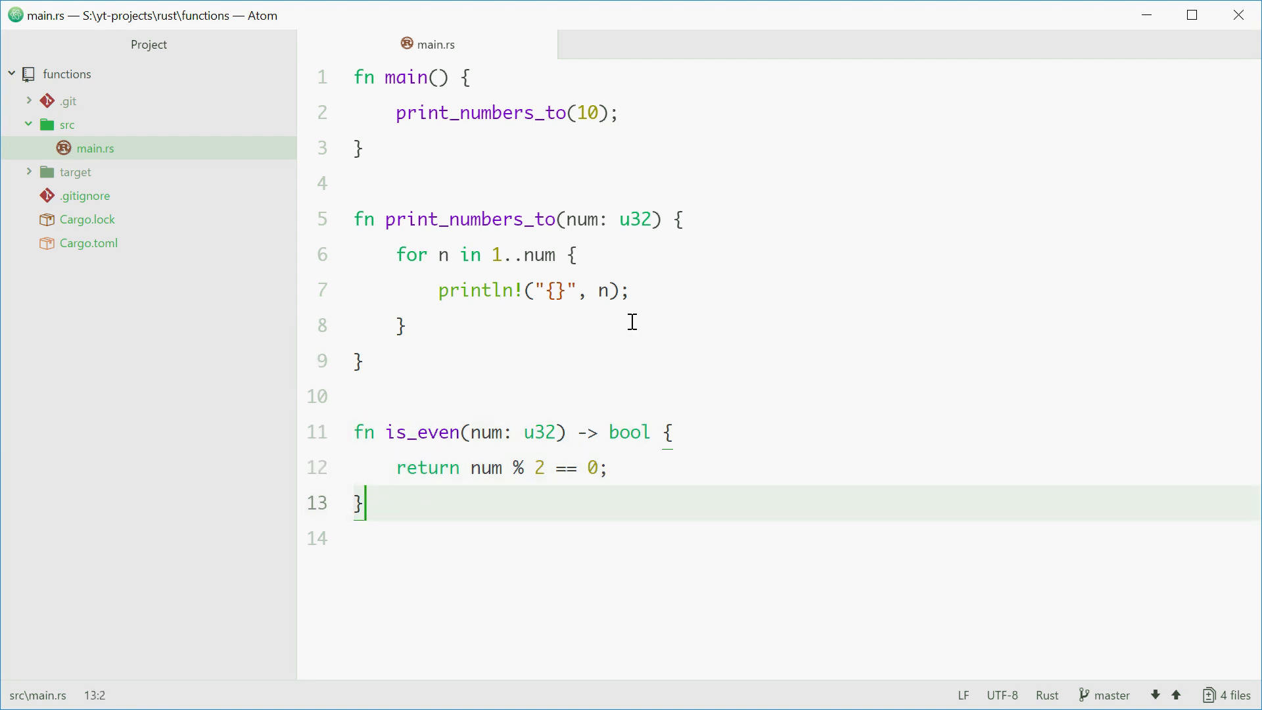
In main, add if is_even(30) printing "It is even!"
key(enter)
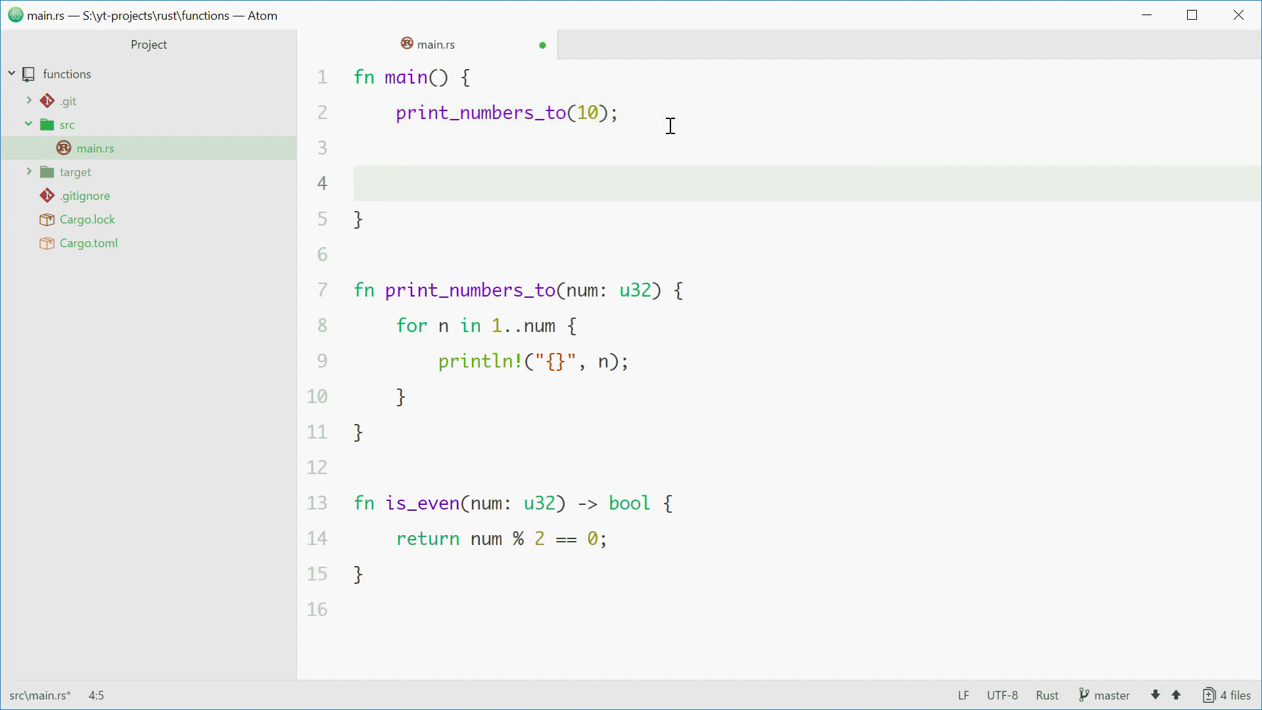
text(if is_even(30) {)
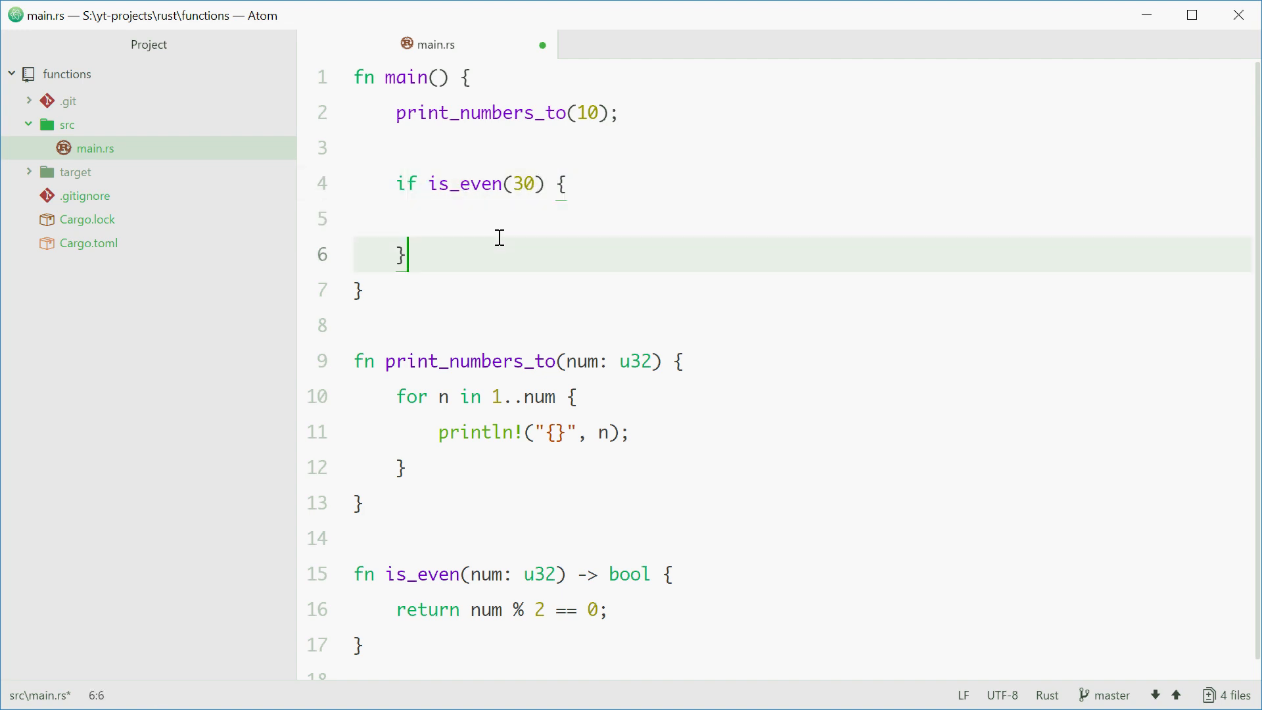
text(println)
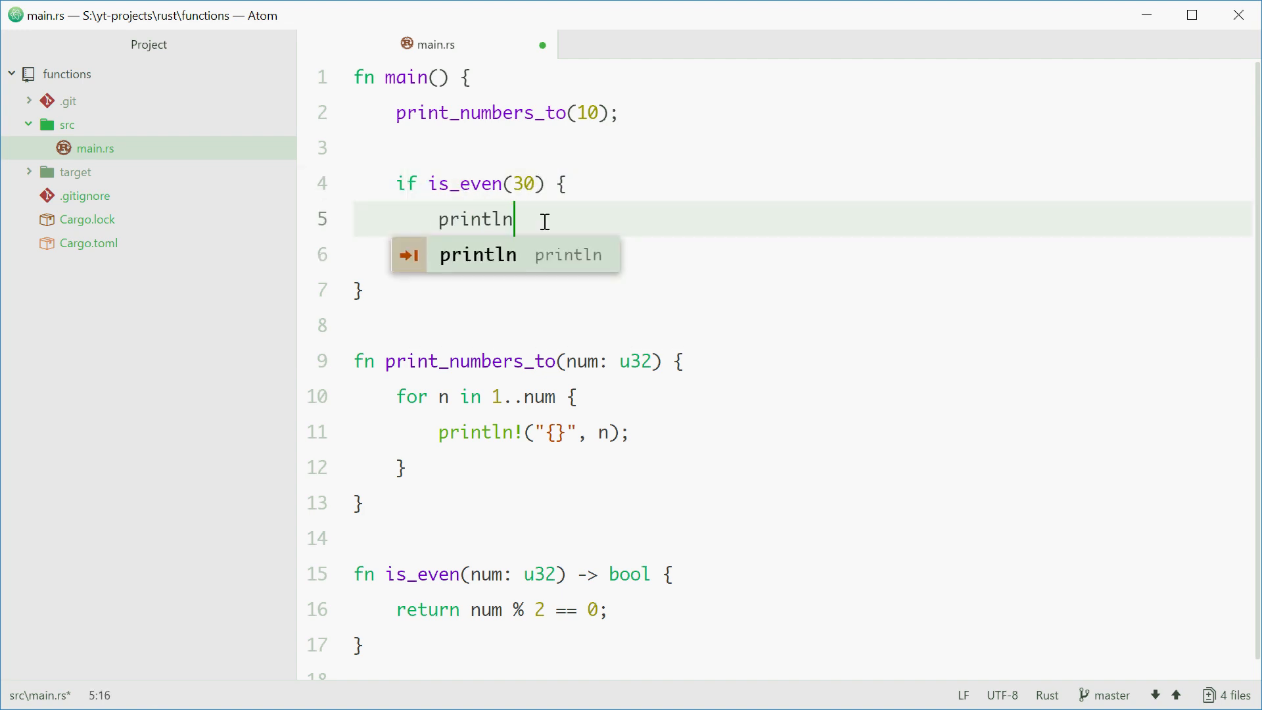
text(!("It is even!"))
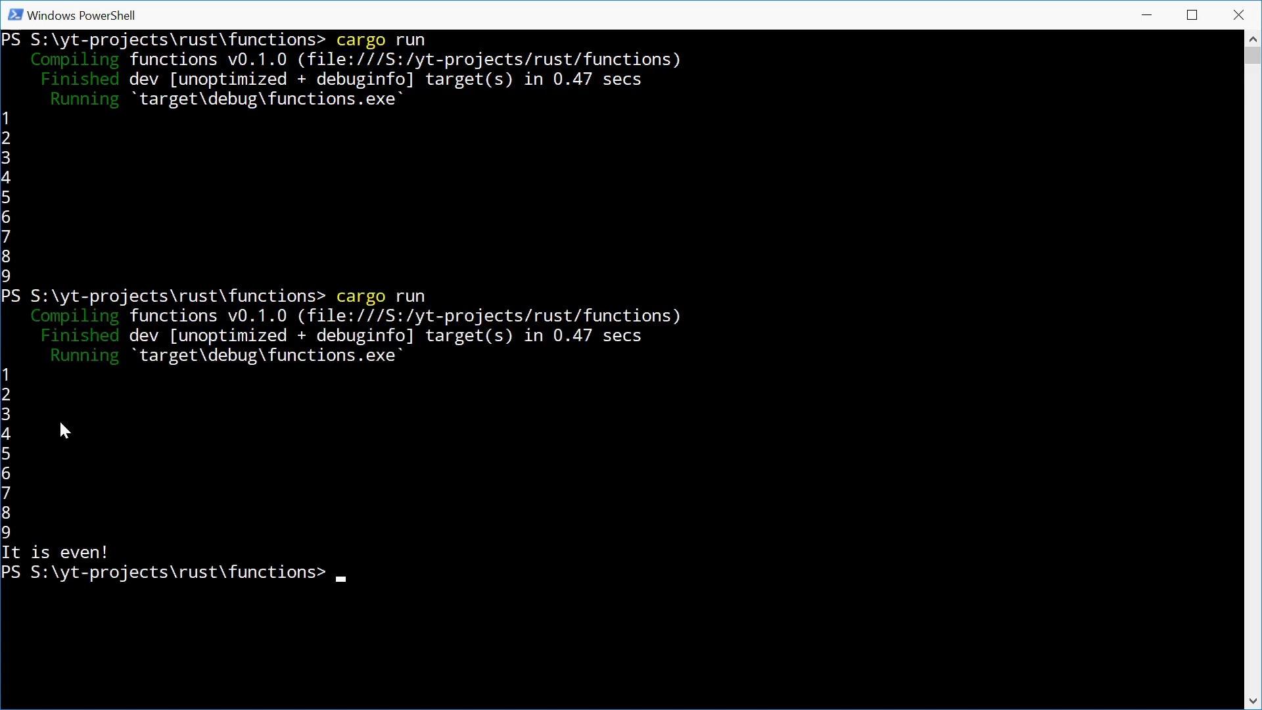
Switch to the PowerShell window to run the project
double_click(79, 553)
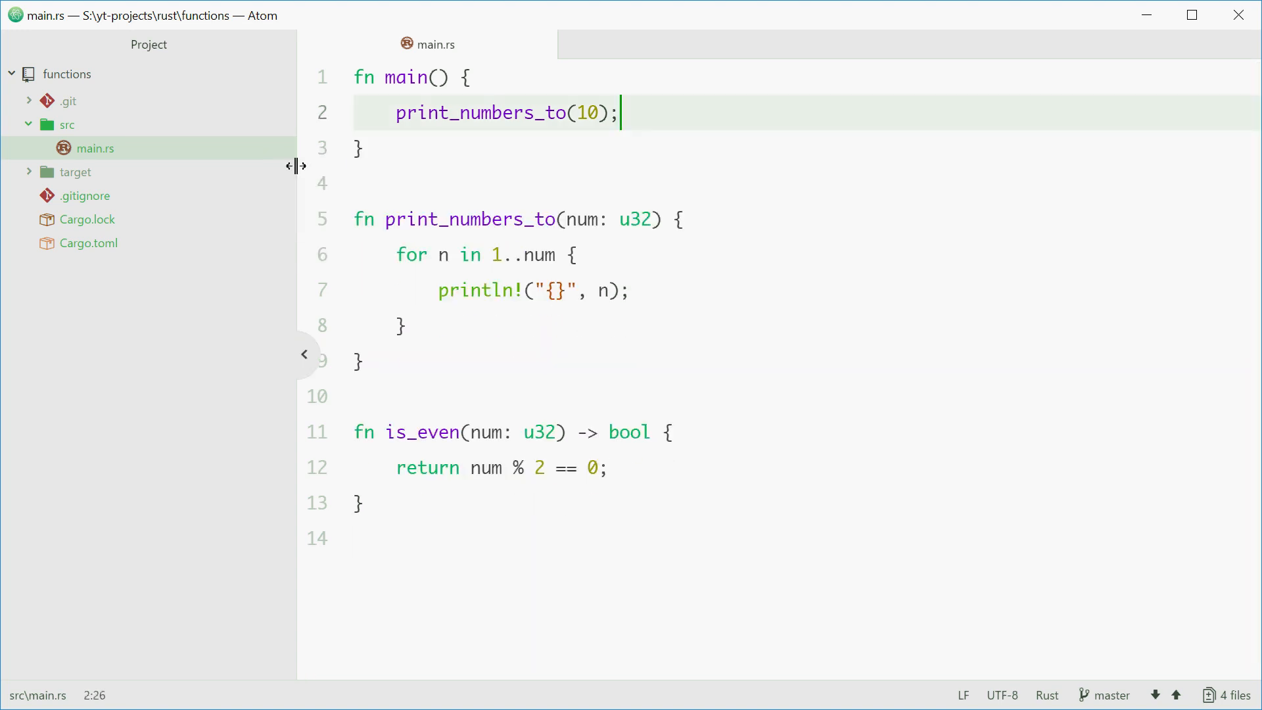
Change main's print_numbers_to argument from 10 to 20
click(595, 112)
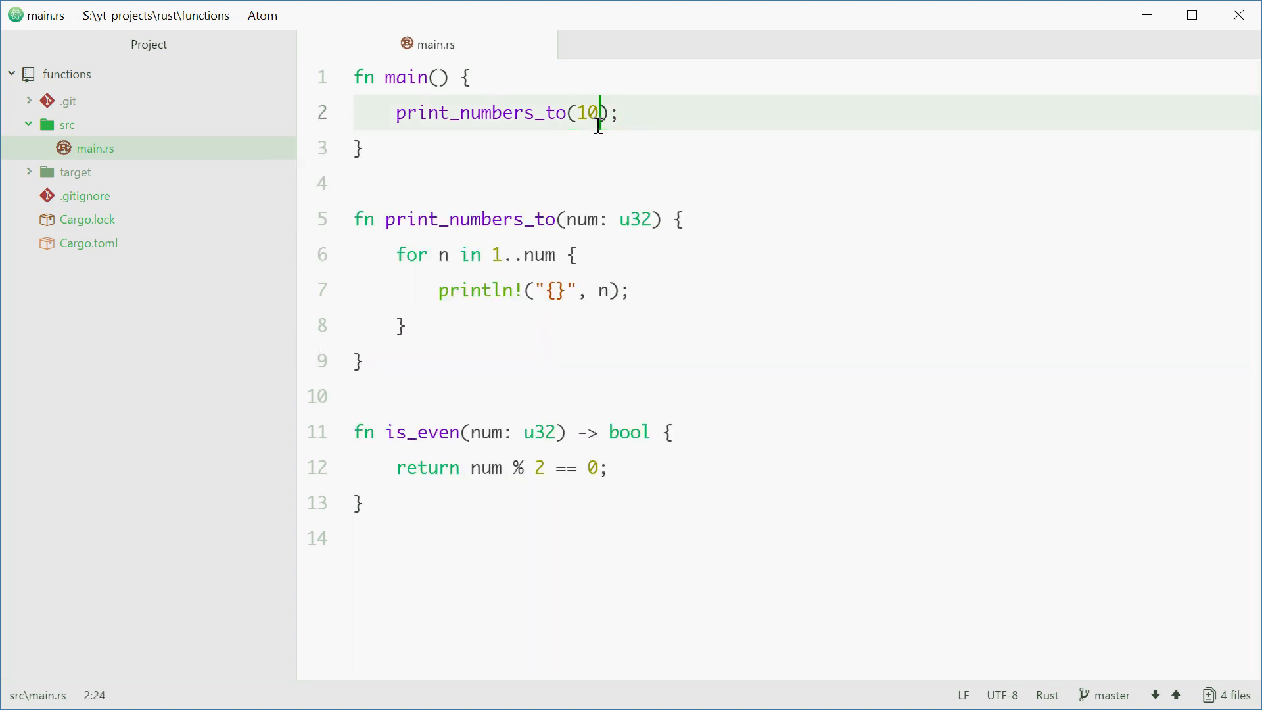
text(20)
click(806, 290)
text(if ()
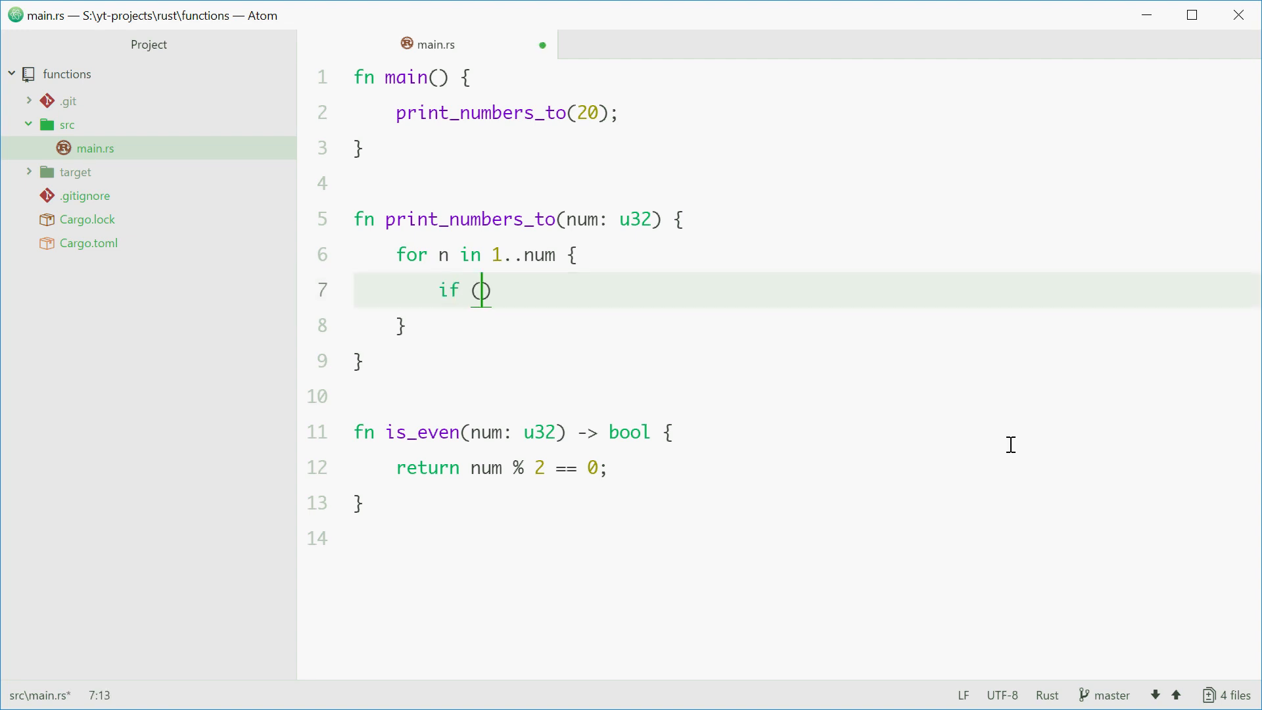
Print "{} is even!" with n when is_even(n), then begin typing else
text(is_even(n)
text(println!("{)
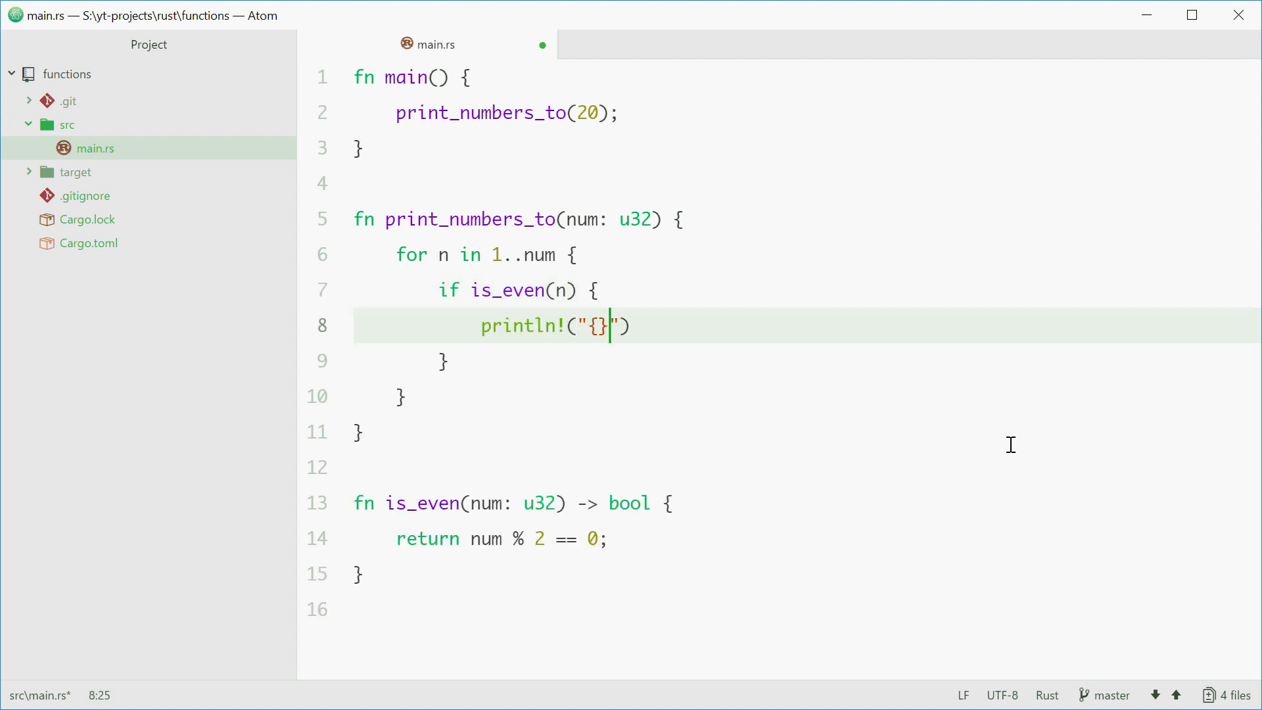
text(is even!", b)
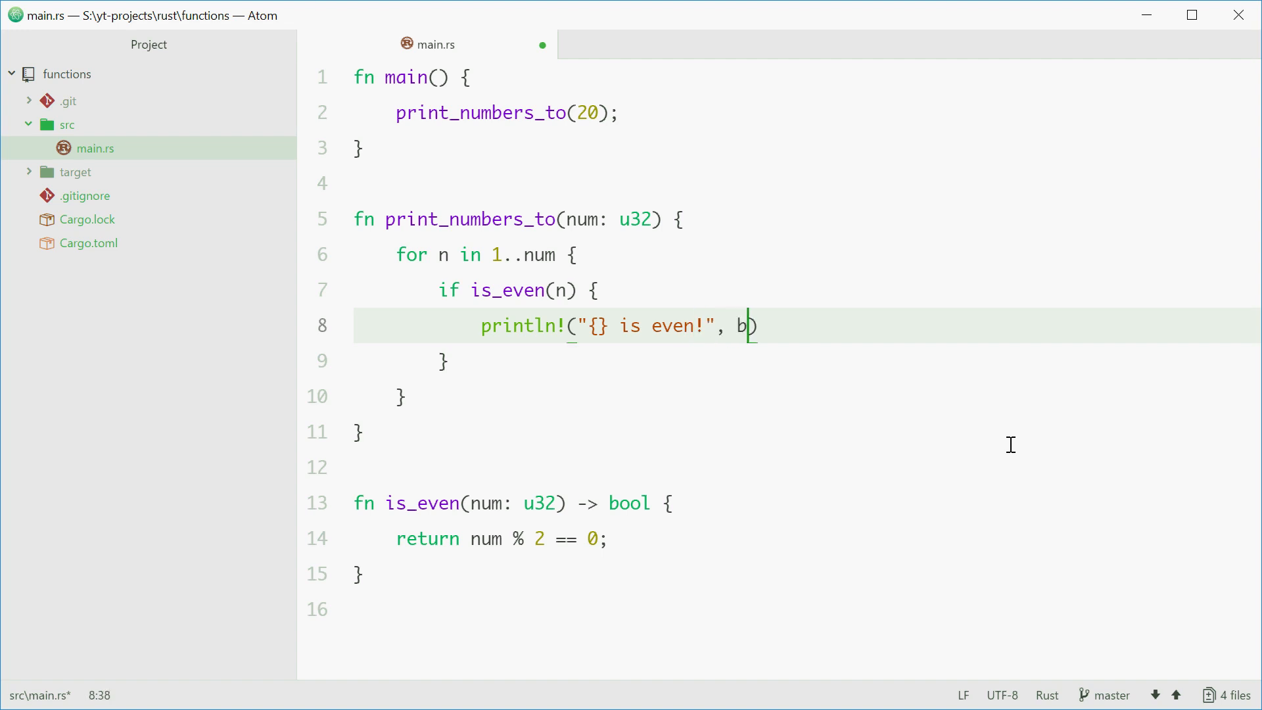
text(n);)
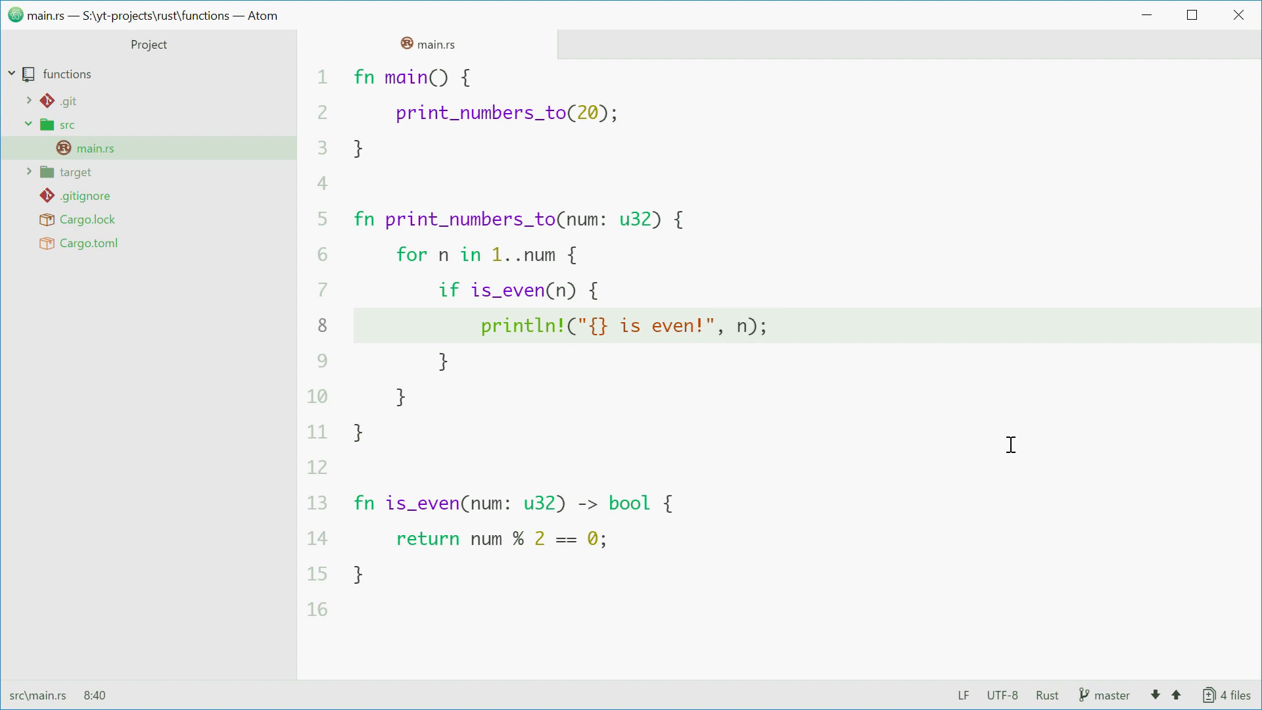
text(else {)
text(println!)
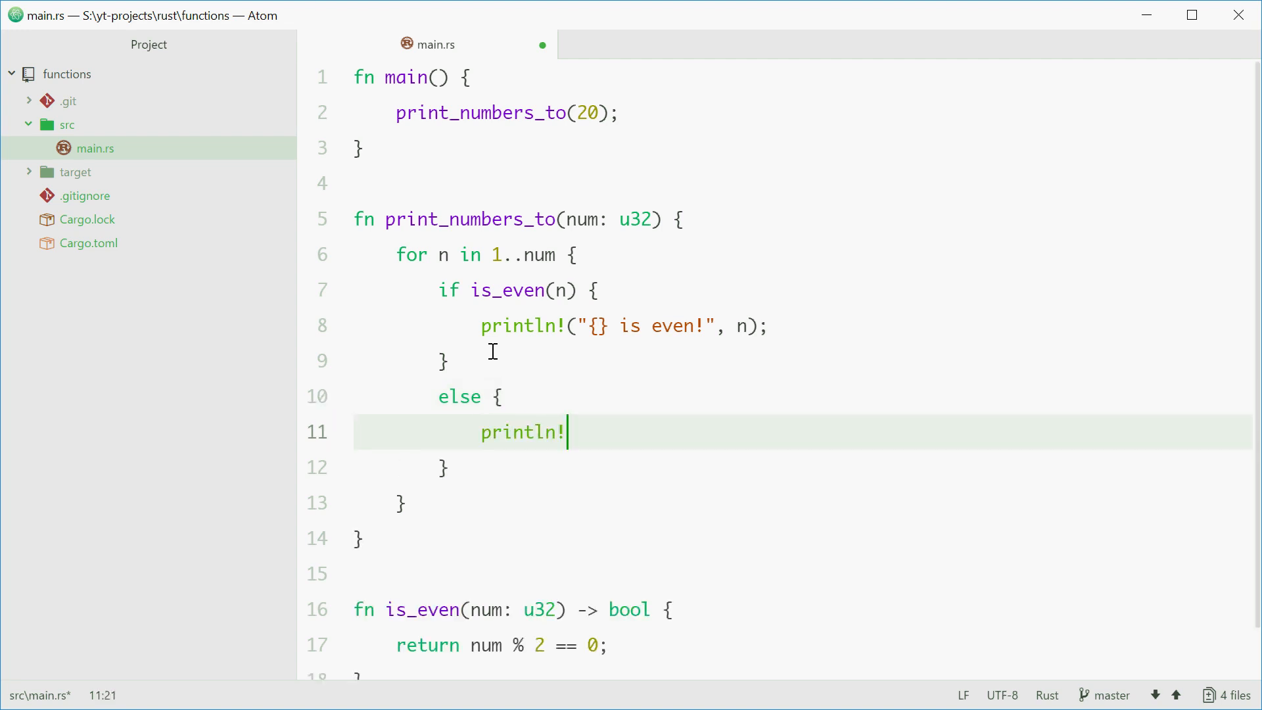
Complete the else branch with println!("{} is odd", n); and review the loop
text(("{}"))
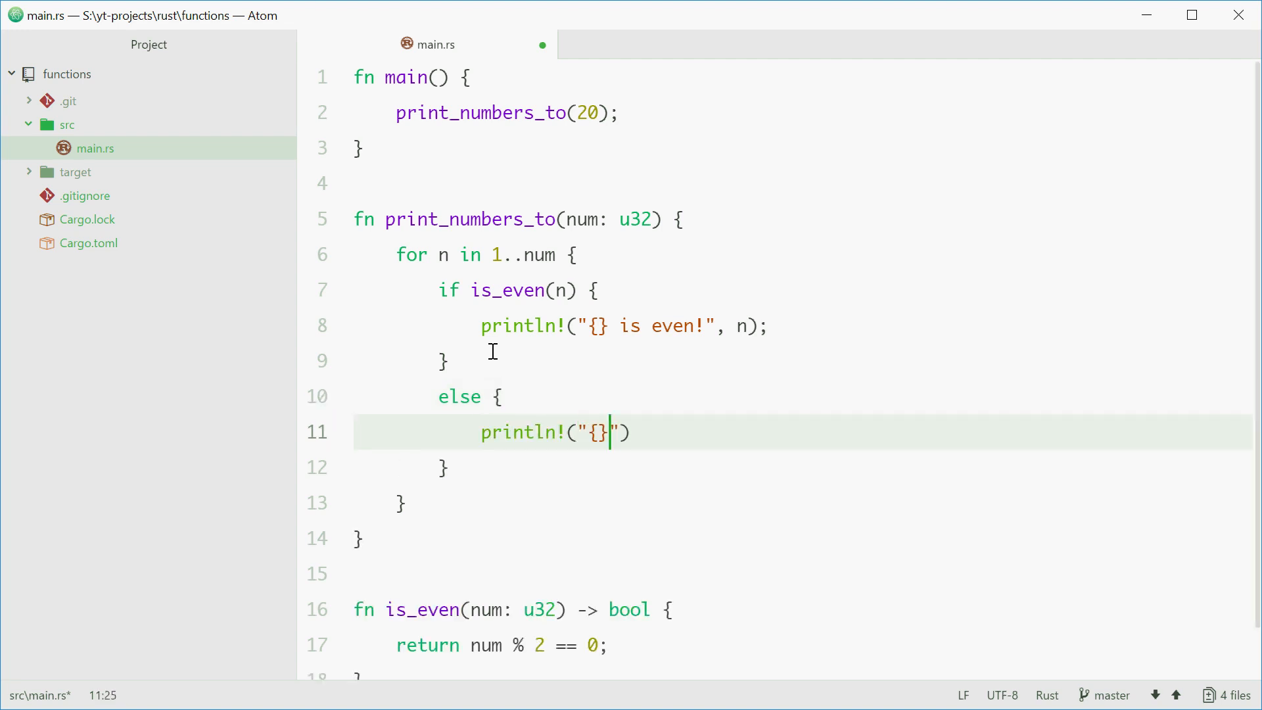
text(is odd", n)
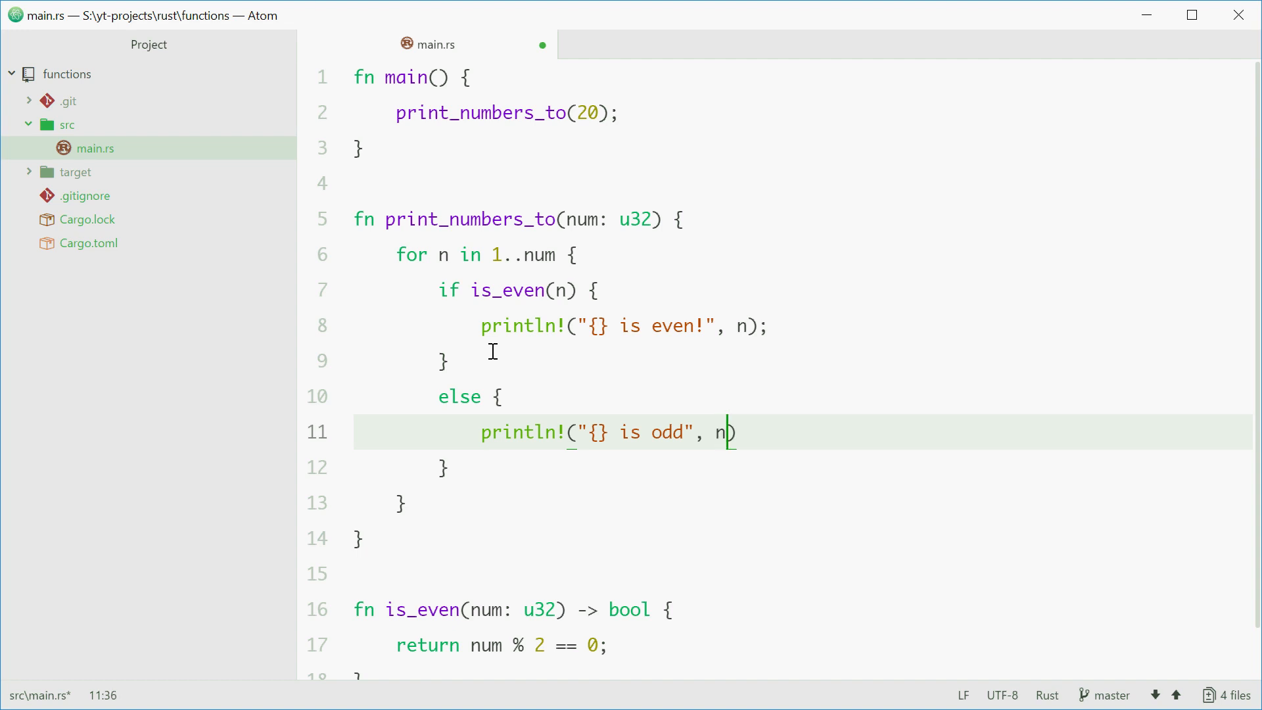
text();)
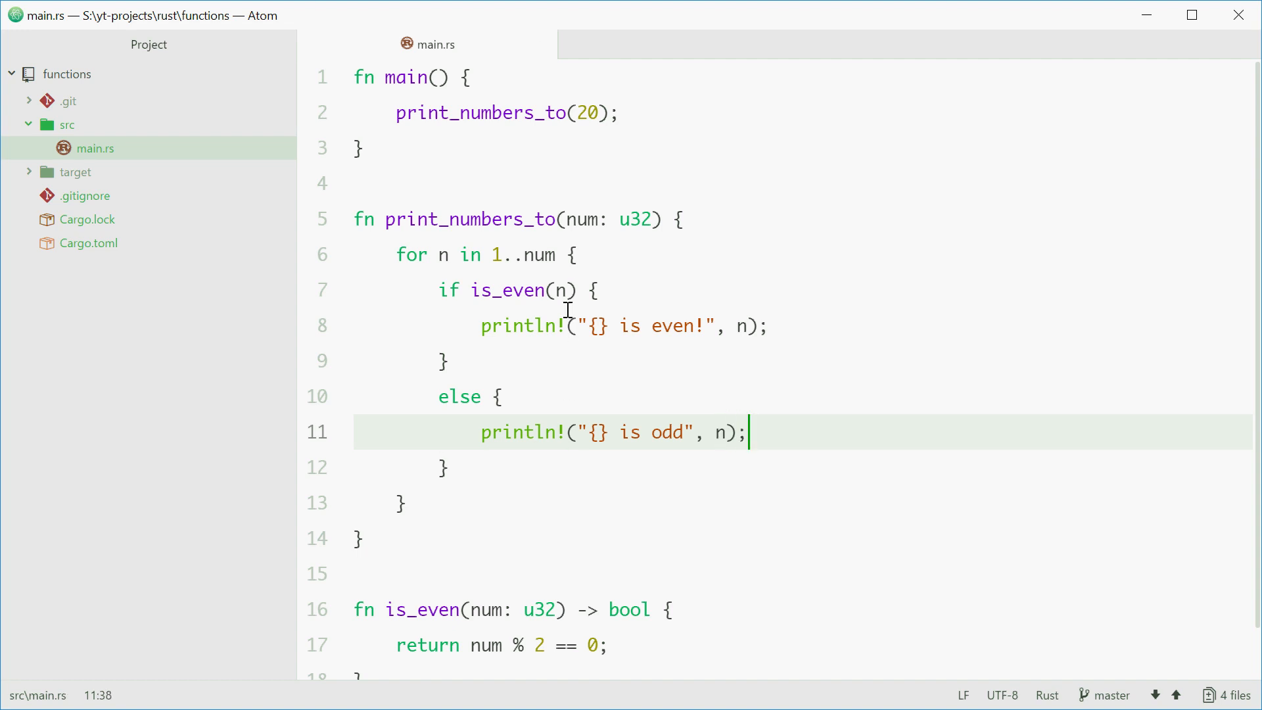
click(559, 291)
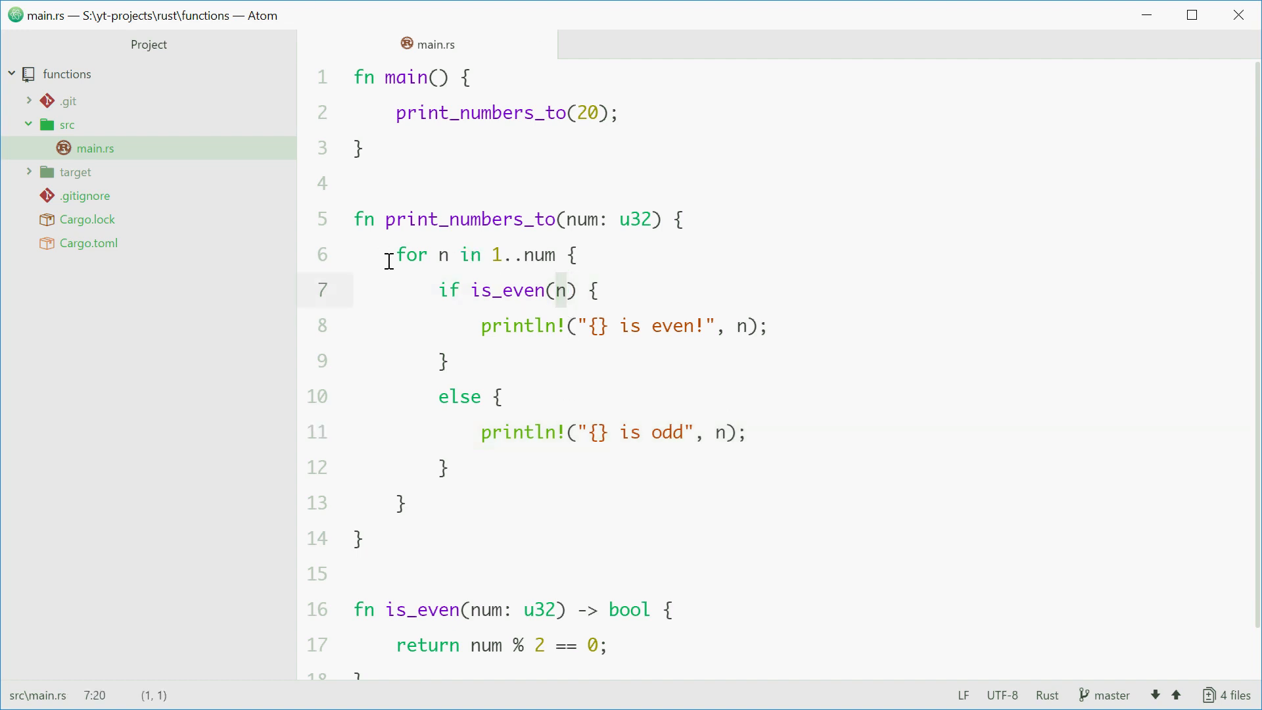
click(577, 255)
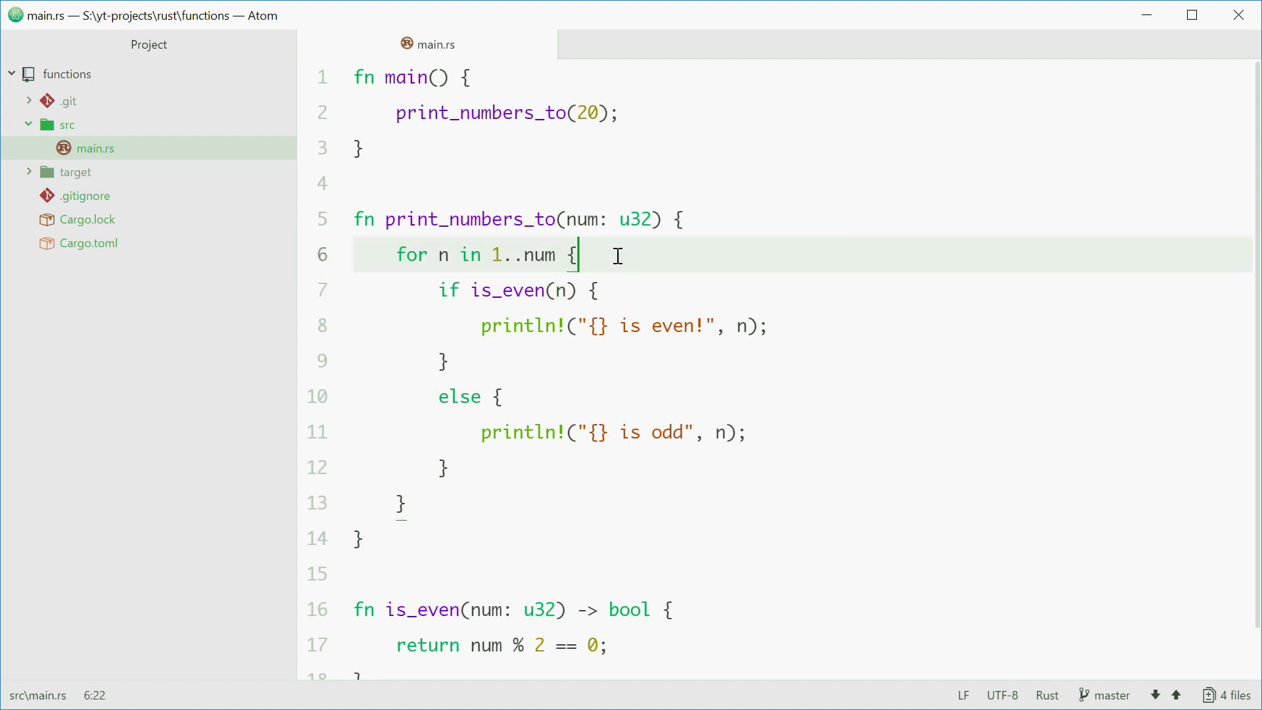
click(590, 326)
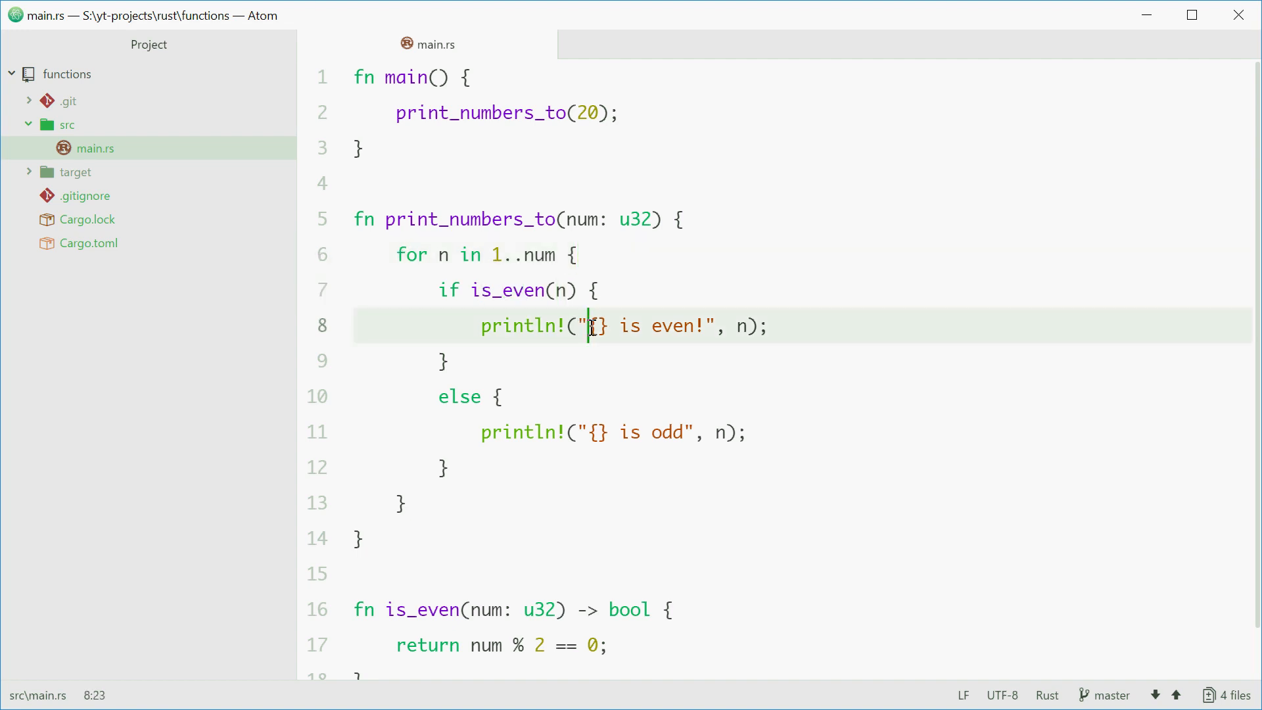